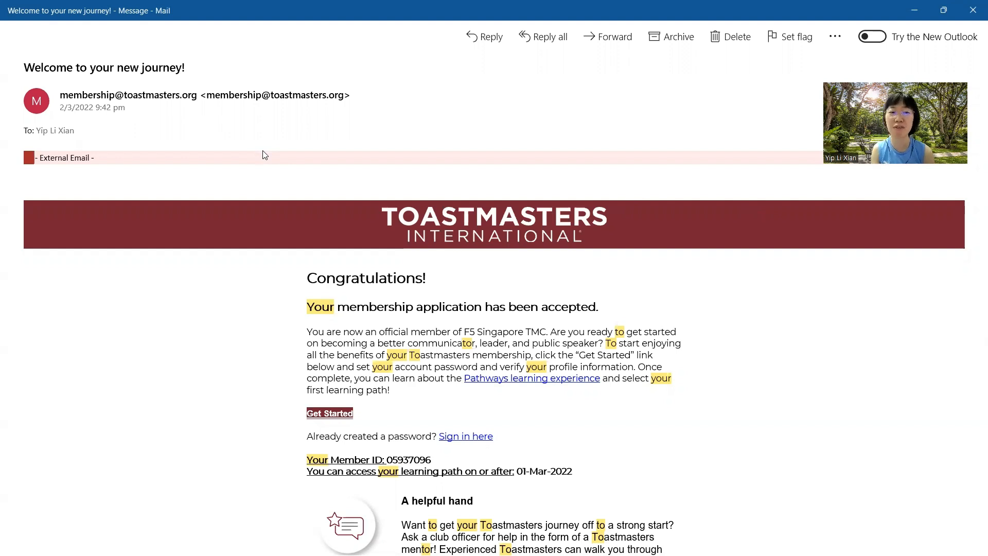
mouse_move(329, 413)
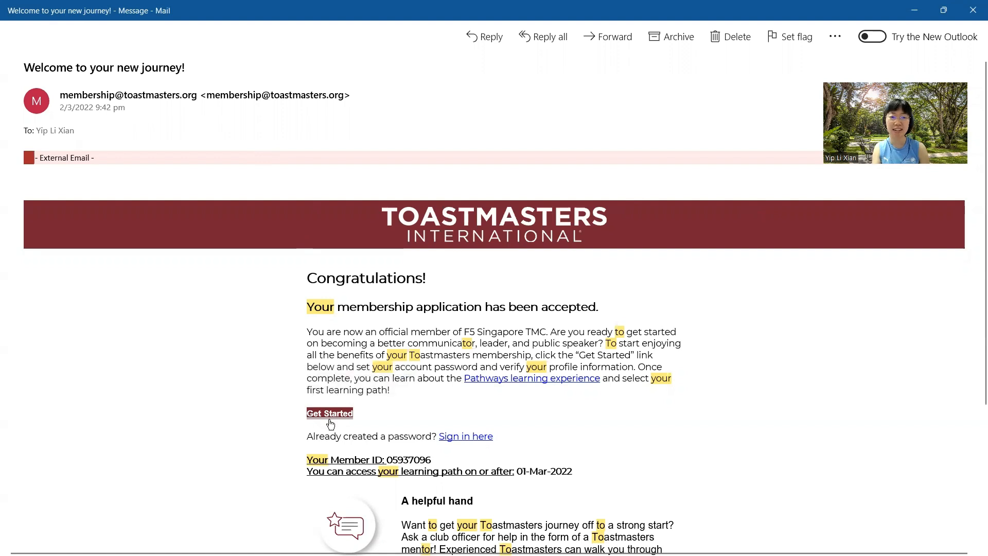
- Follow the welcome email's Get Started link to the Toastmasters new-member login page
left_click(329, 413)
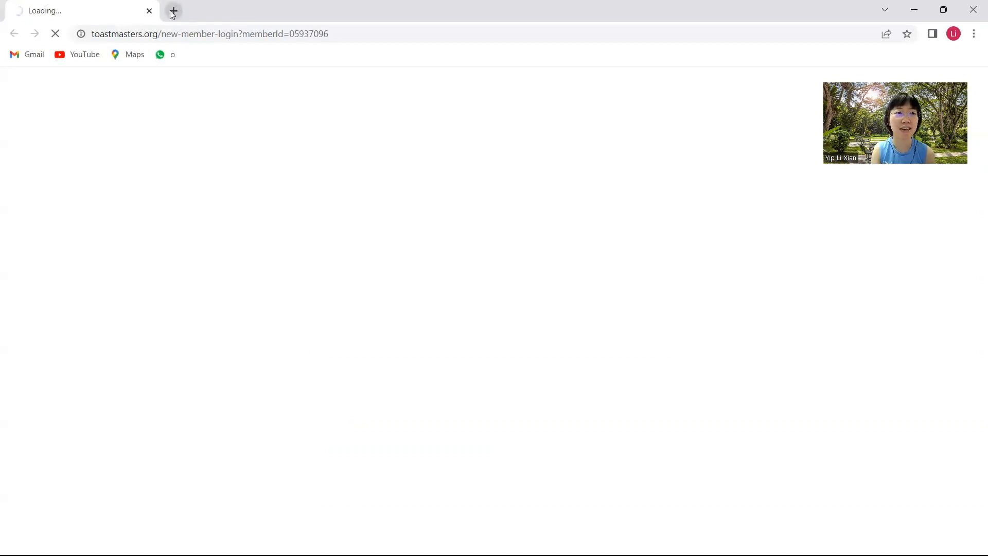
- From the login page, choose 'First time logging in? Click here!' to reach the password reset form
left_click(171, 11)
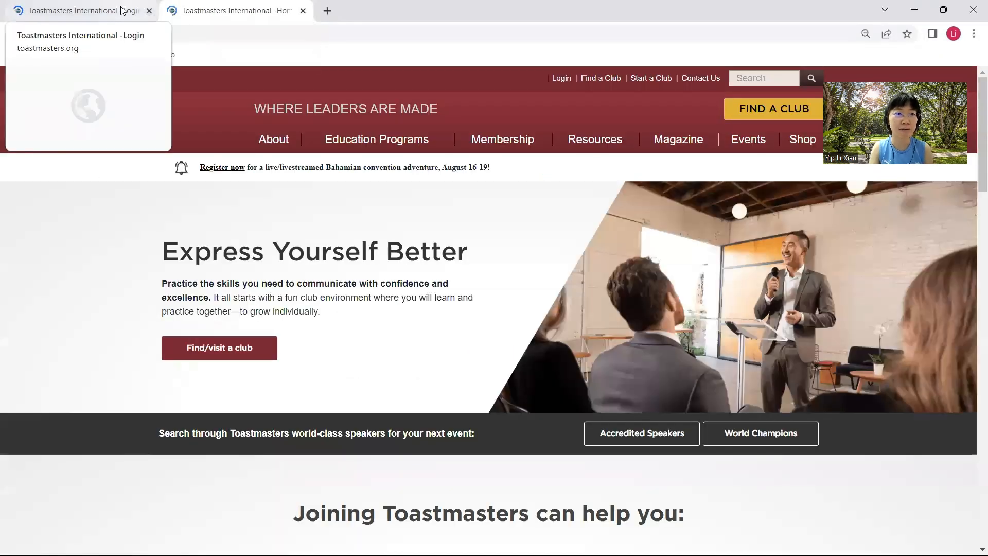
left_click(80, 10)
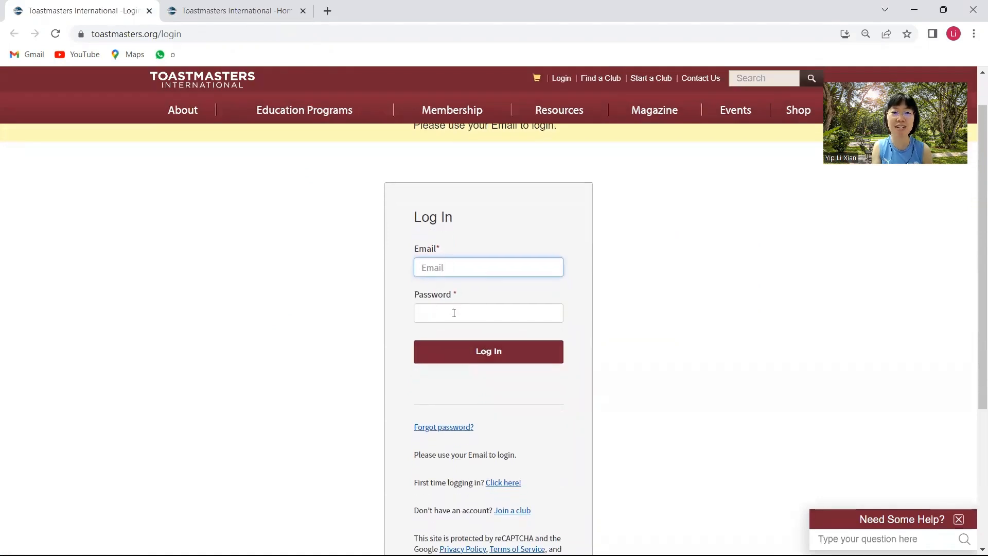
scroll("down", 3)
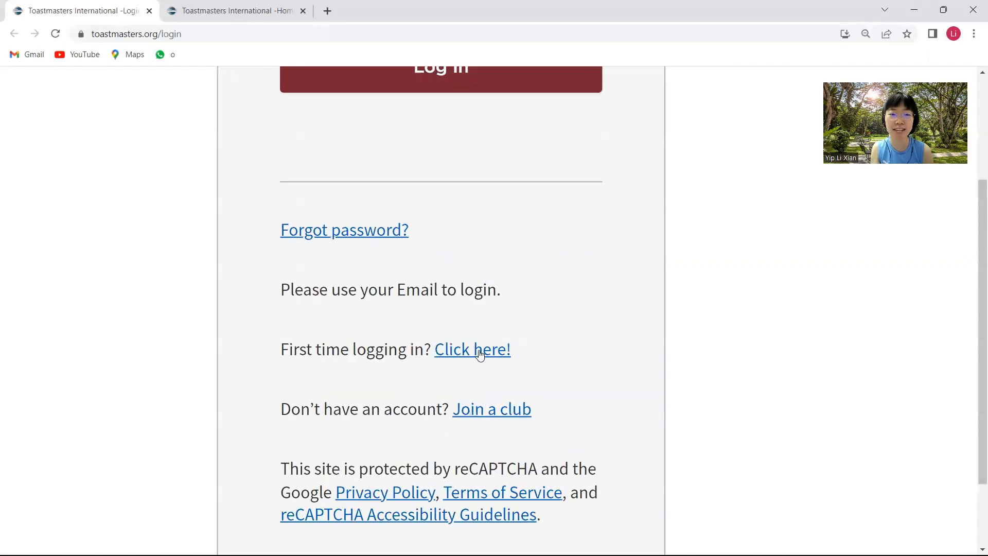
left_click(344, 229)
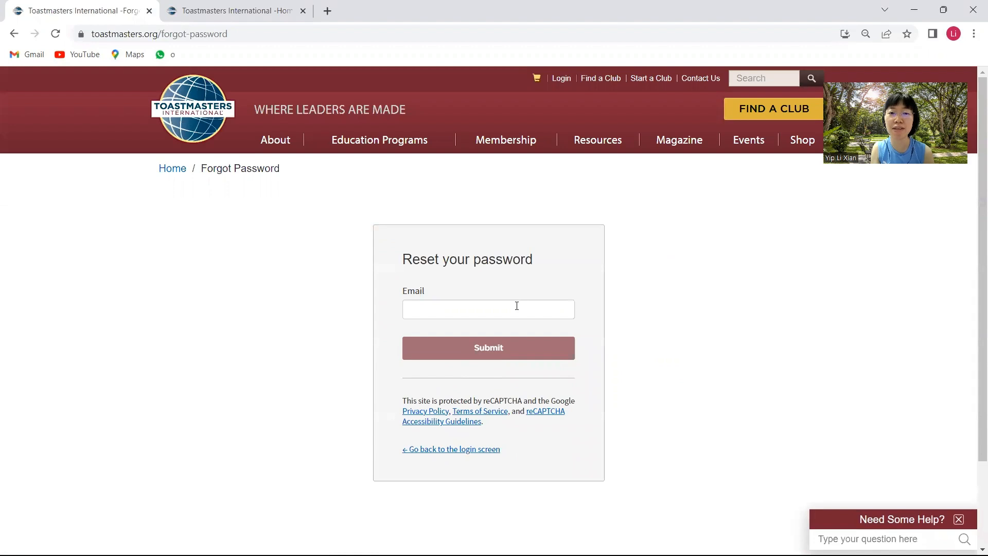
- Start an email ('yip') on the reset form, then go back to the login screen instead
left_click(487, 309)
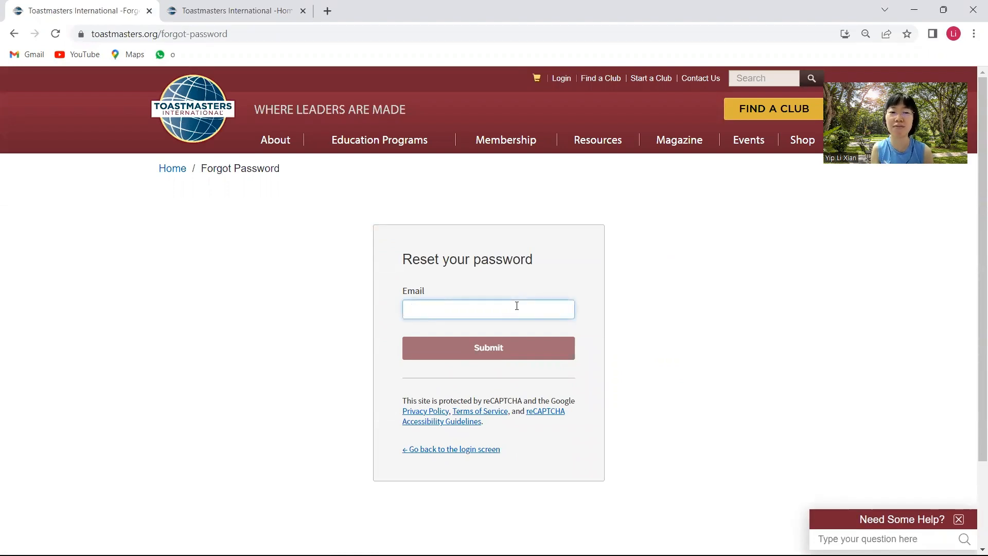
type("yip")
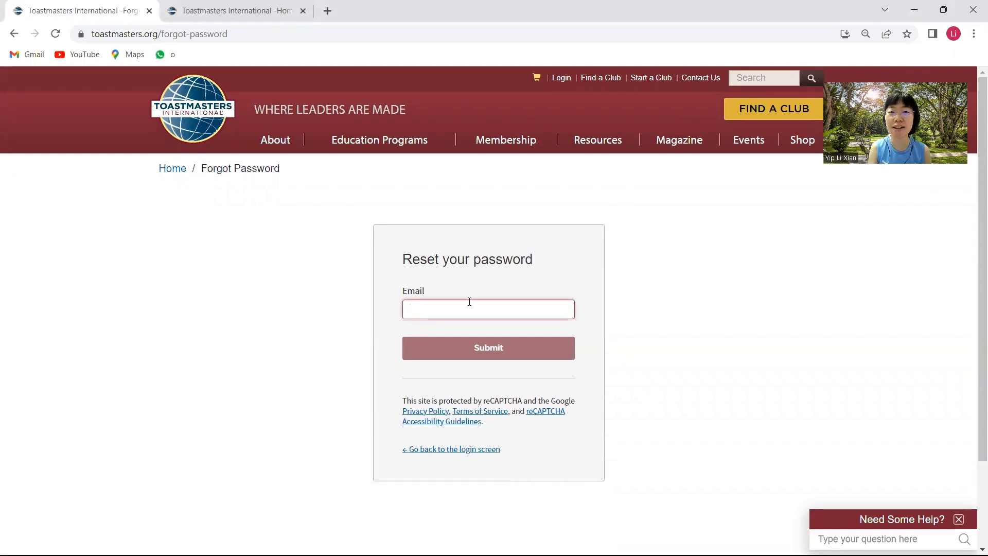
left_click(488, 309)
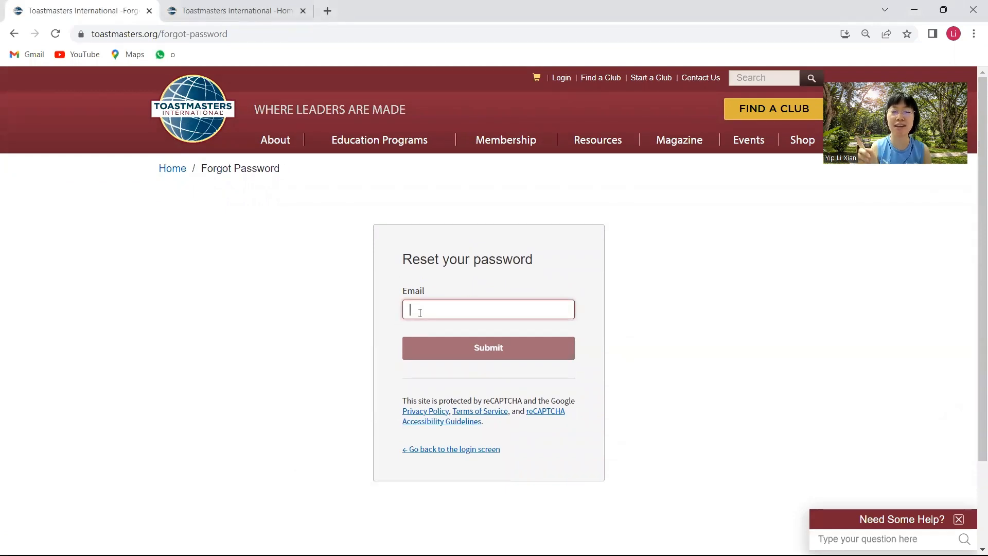
type("yipli")
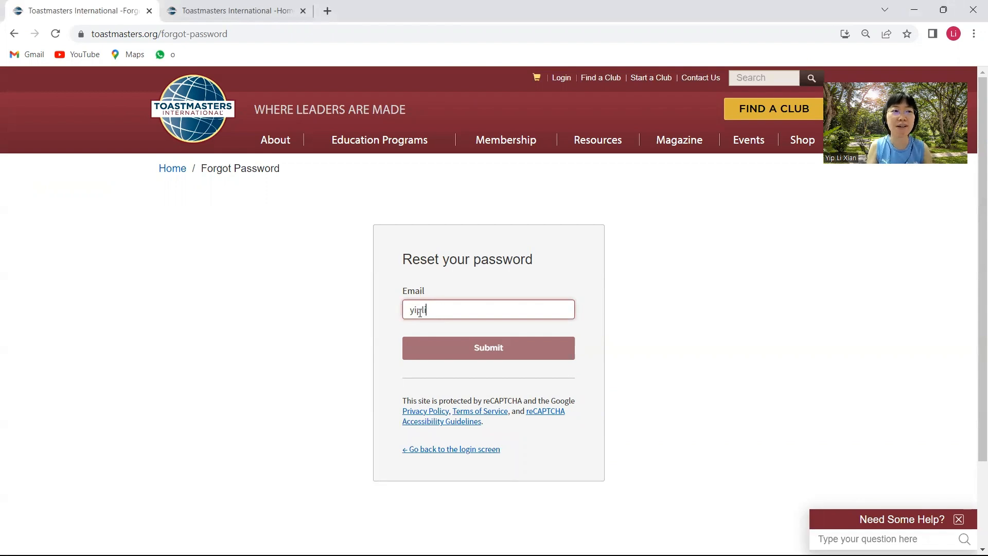
left_click(450, 449)
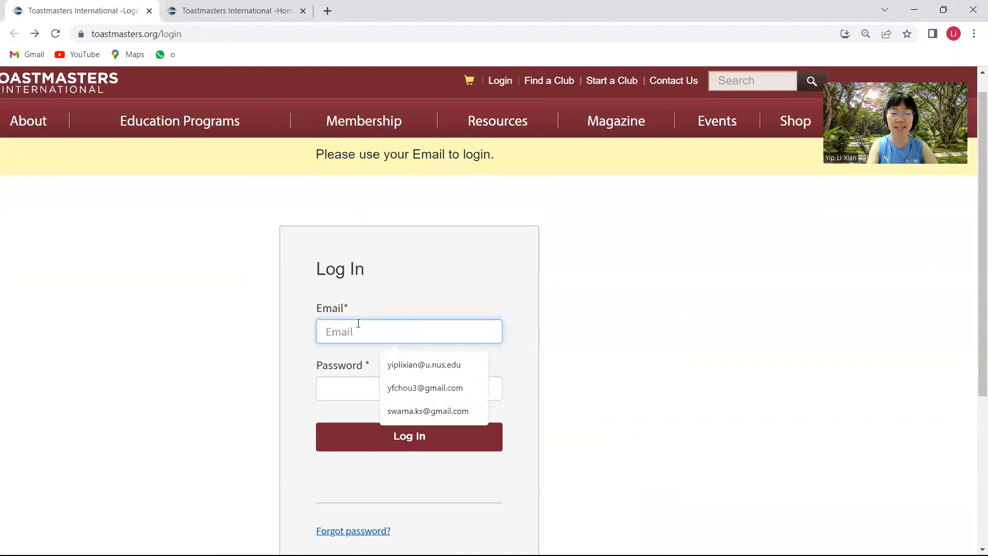
- Log in with the saved autofill email and password, reaching the Education Programs page
left_click(423, 364)
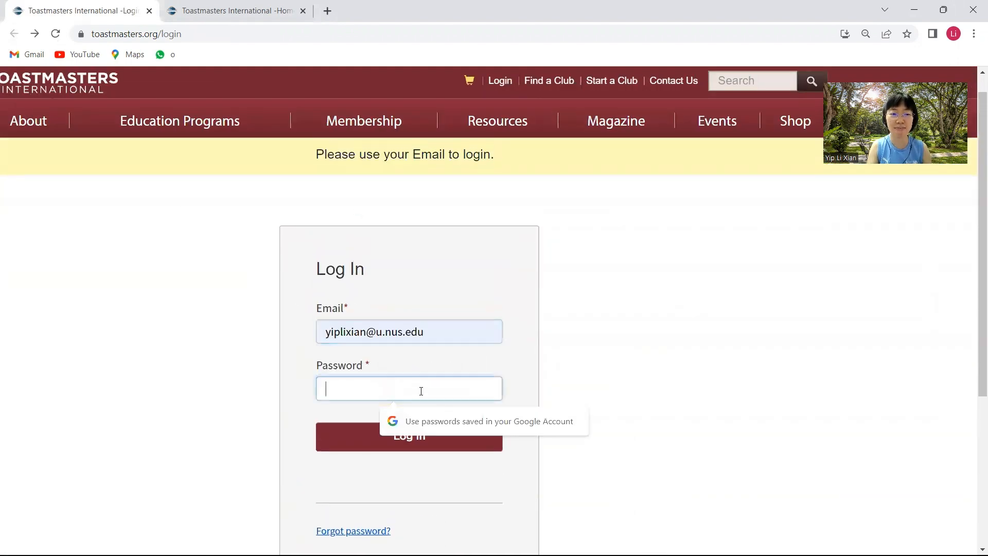
left_click(408, 437)
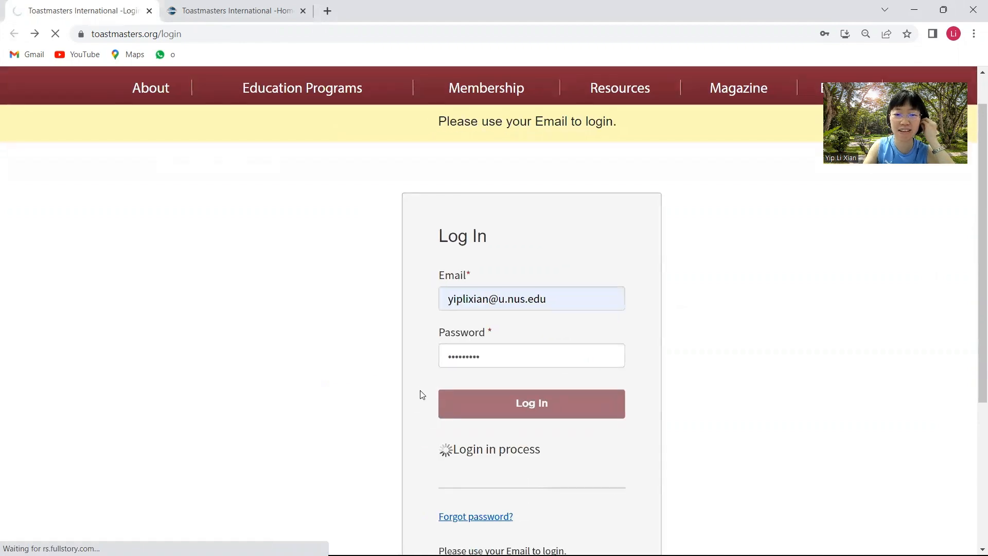
left_click(531, 403)
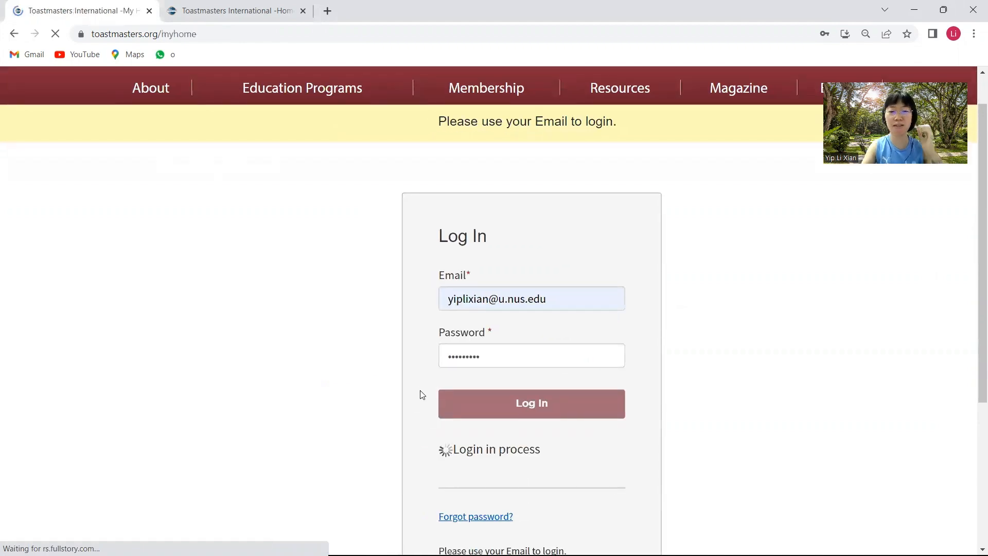
left_click(531, 403)
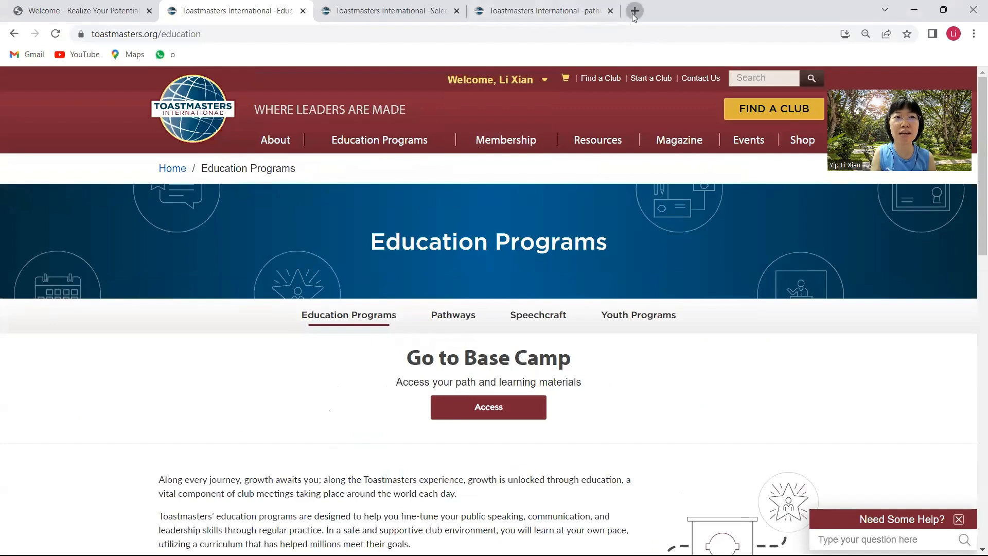
- In a new toastmasters.org tab, bring the Education Programs page's More Information links into view
left_click(633, 10)
type("toastmasters.org")
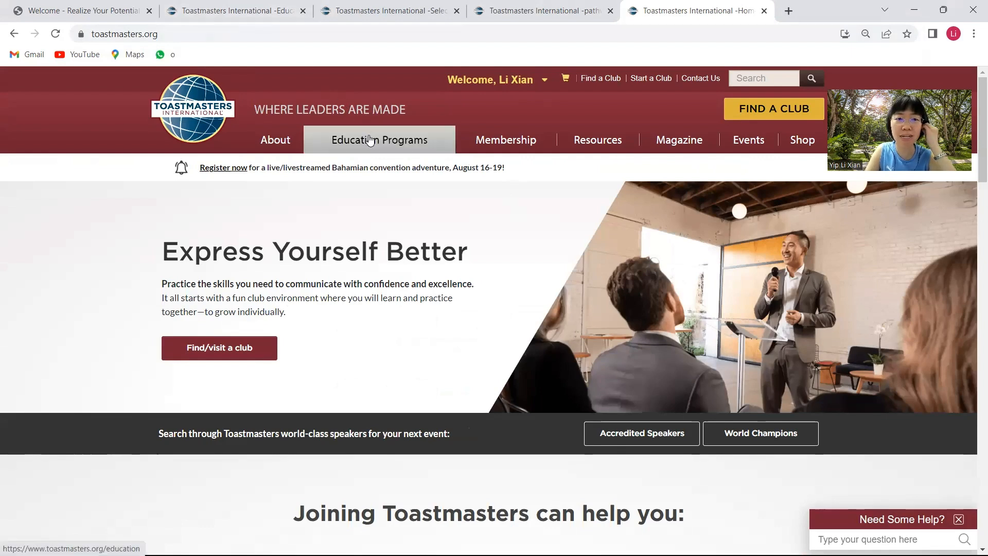
mouse_move(427, 145)
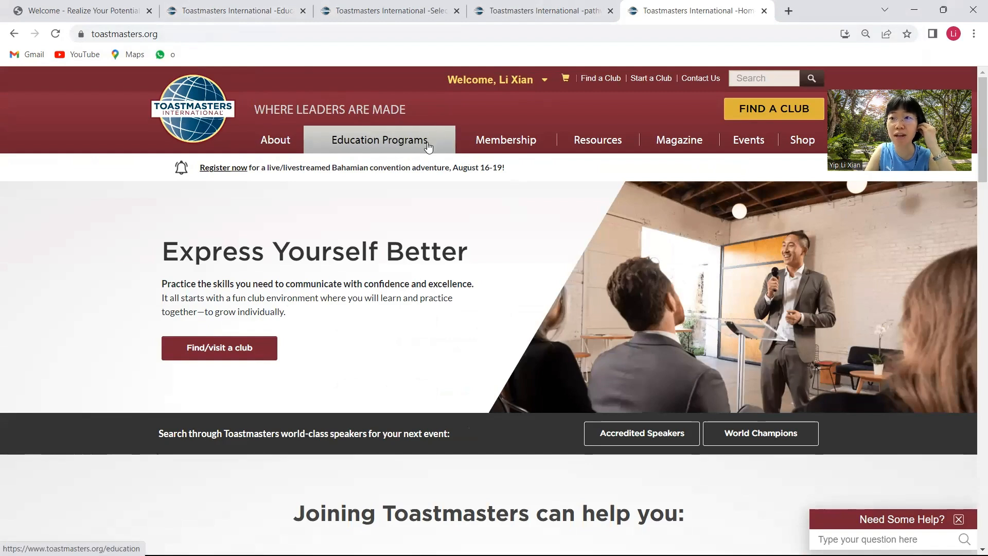
left_click(379, 139)
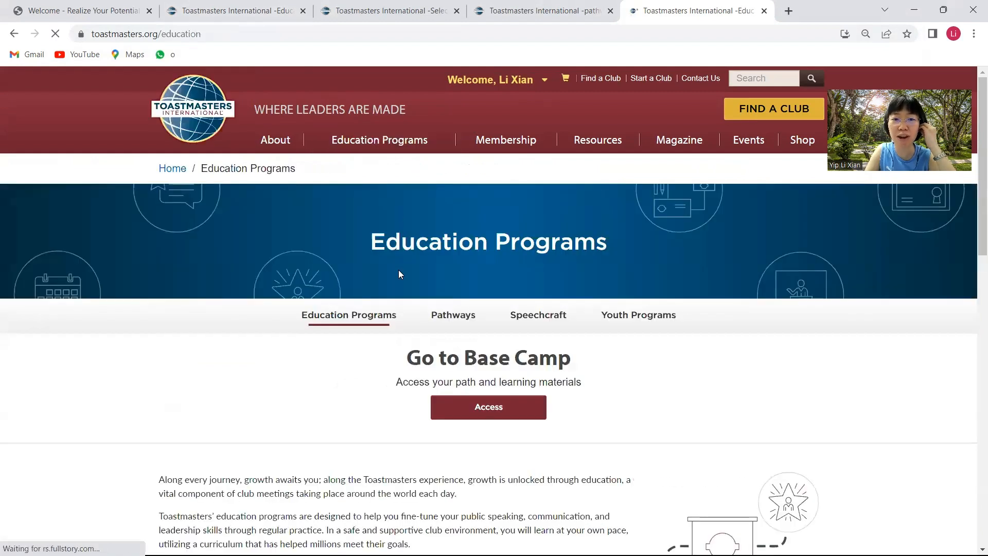
scroll("down", 3)
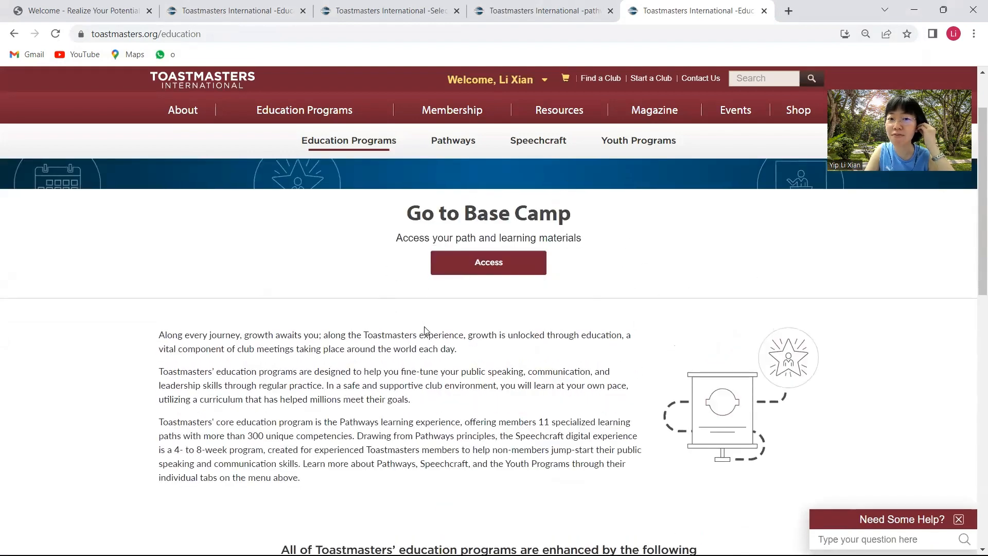
scroll("down", 3)
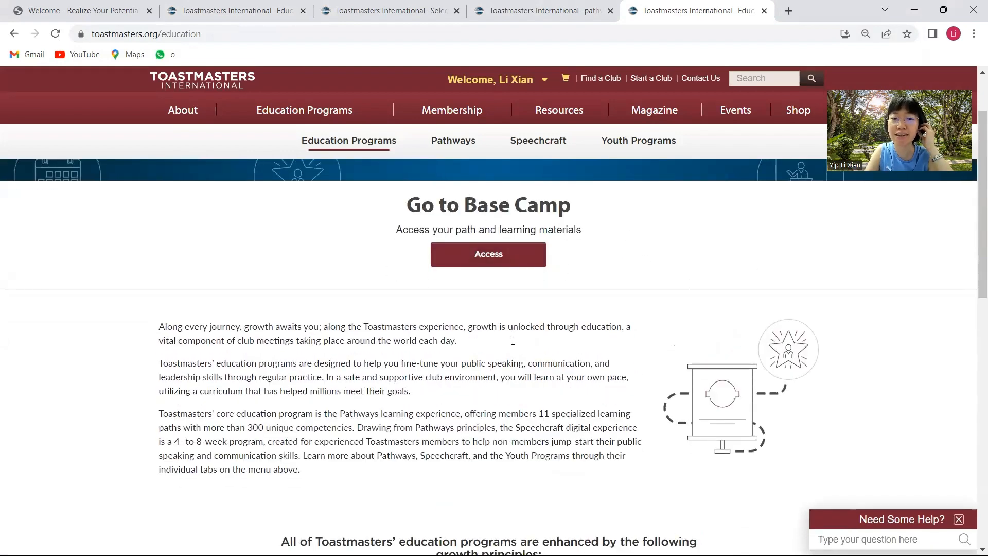
scroll("down", 3)
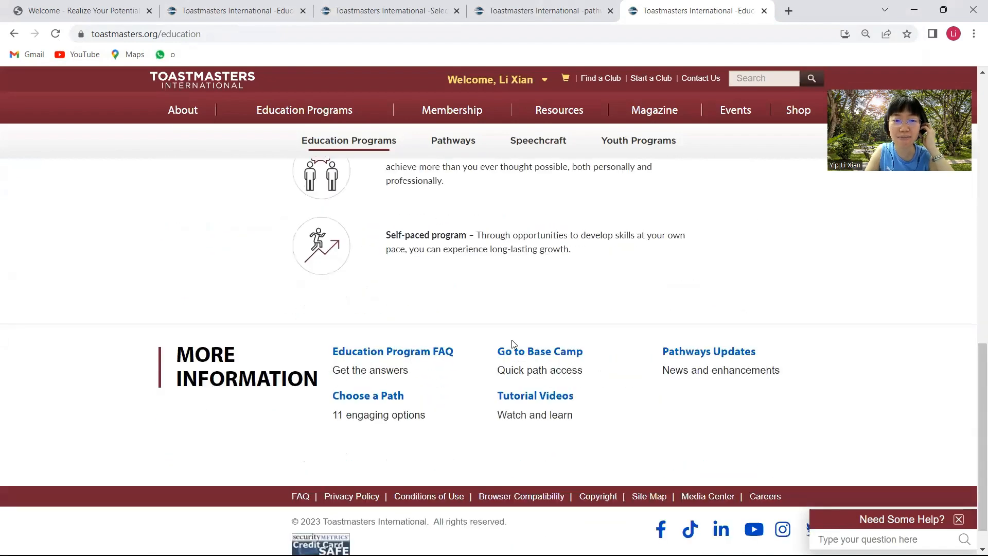
scroll("down", 3)
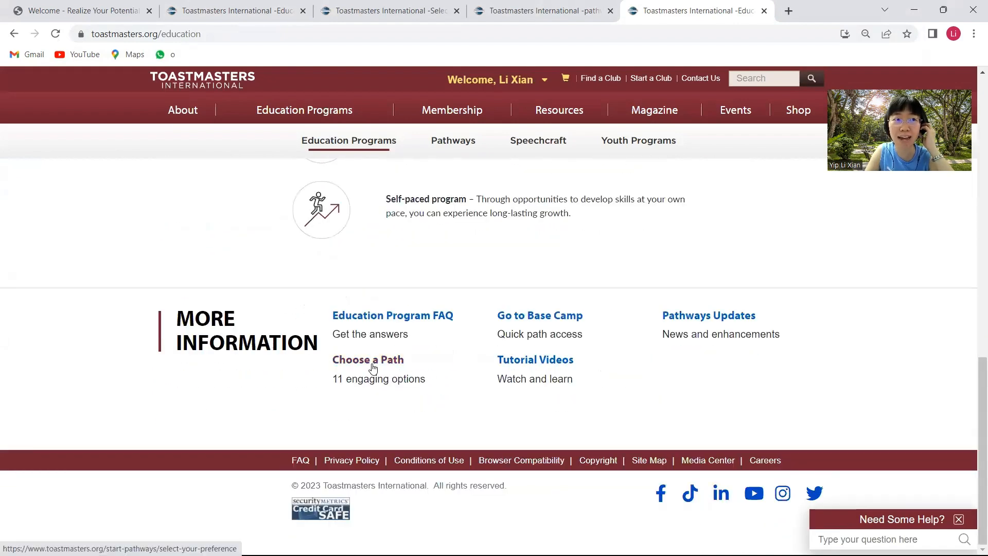
- On Choose a Path, keep Digital Resources, select 'View all path options' and continue
left_click(369, 359)
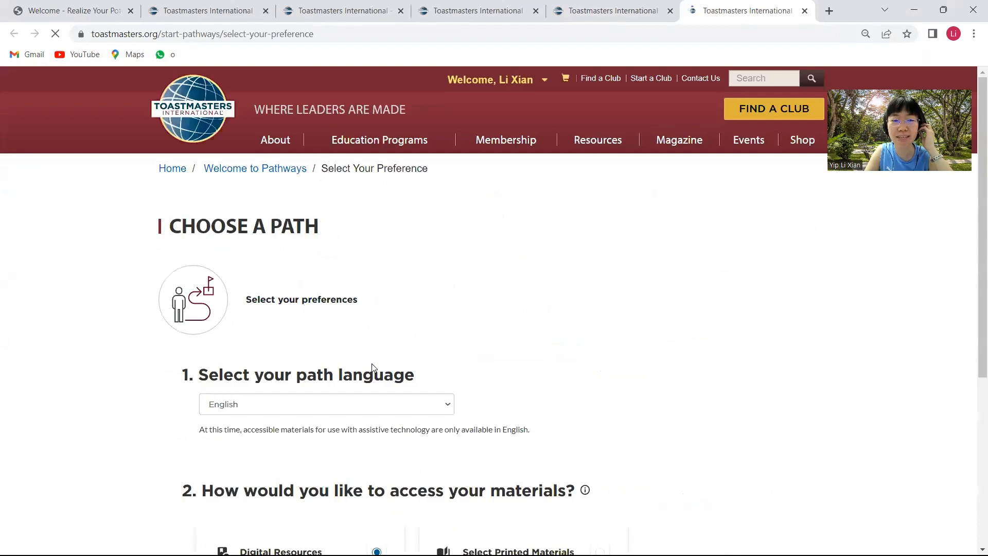
scroll("down", 3)
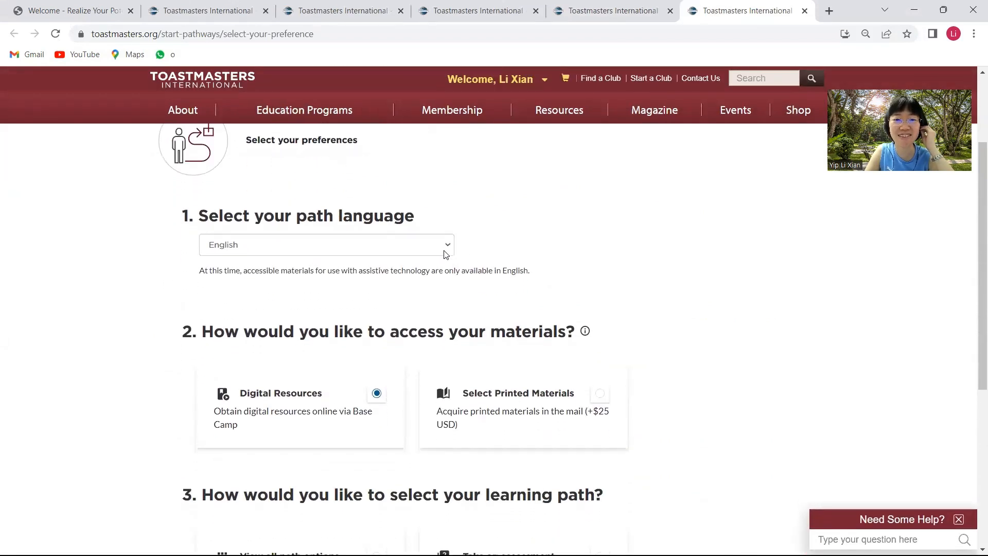
scroll("down", 3)
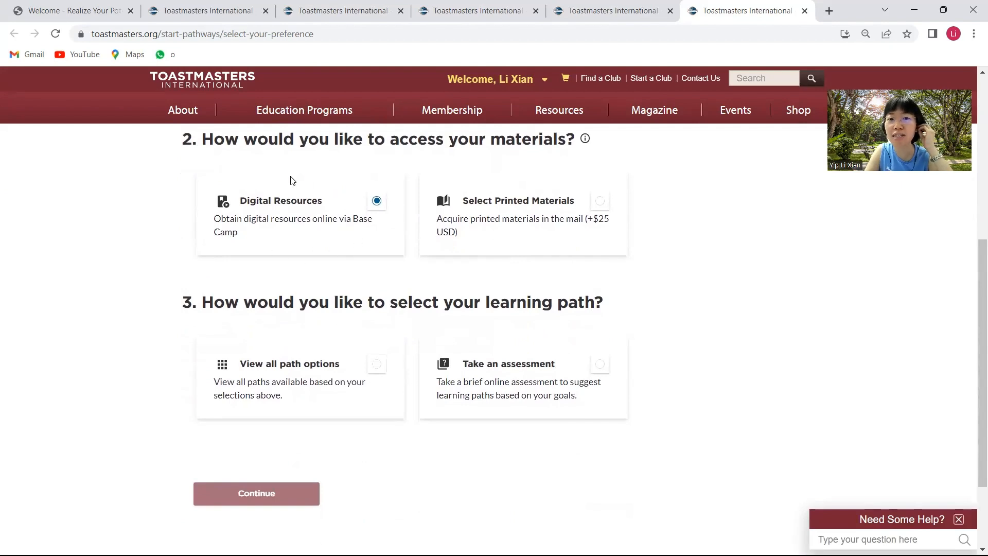
mouse_move(316, 248)
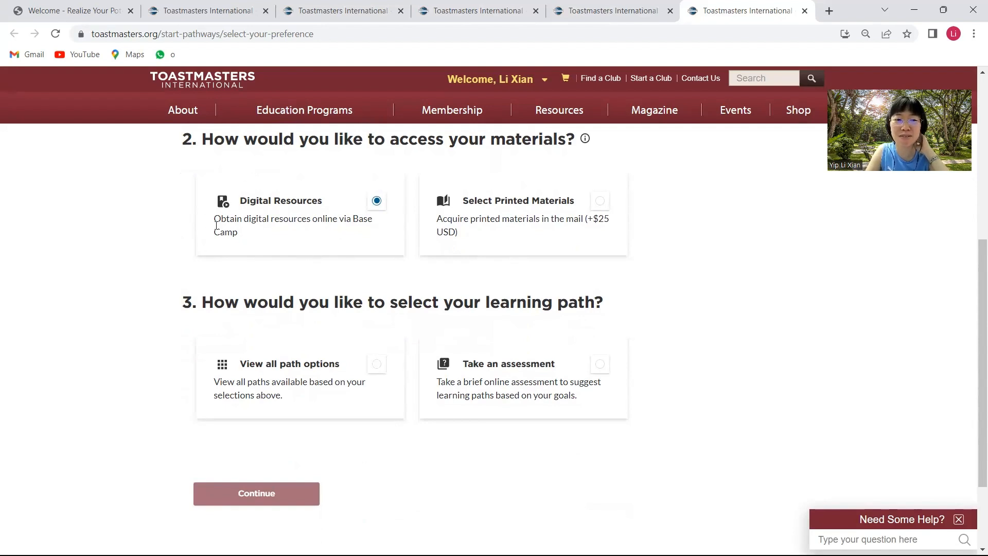
scroll("down", 3)
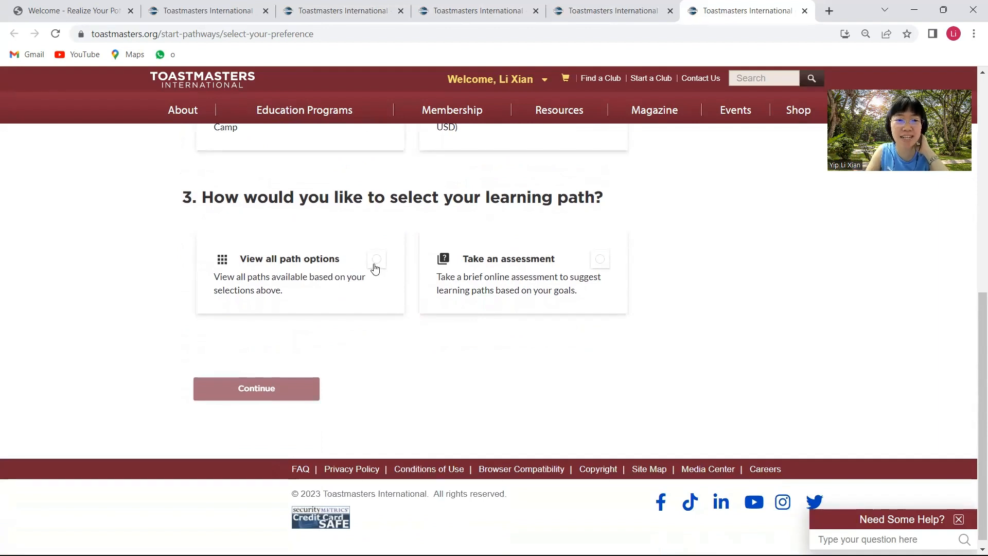
left_click(377, 258)
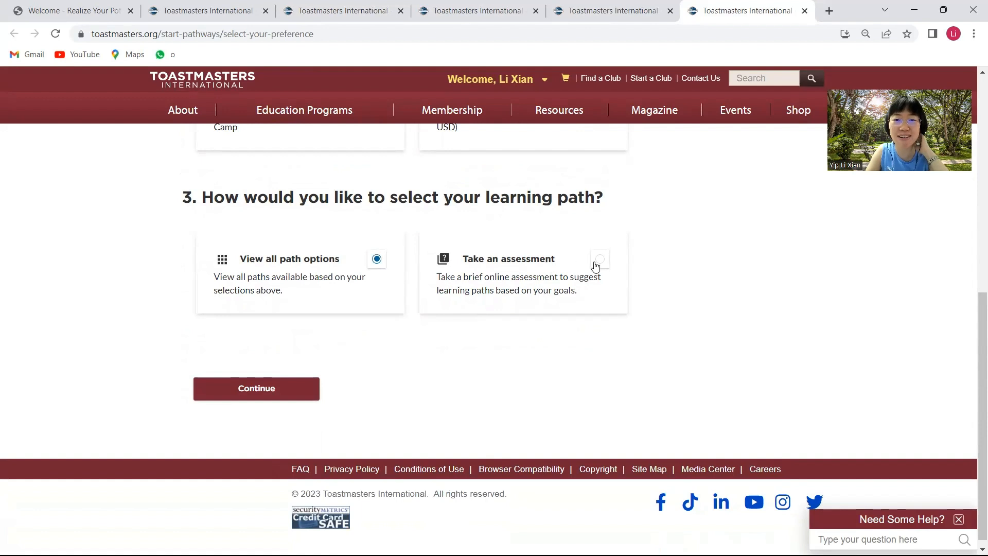
left_click(598, 259)
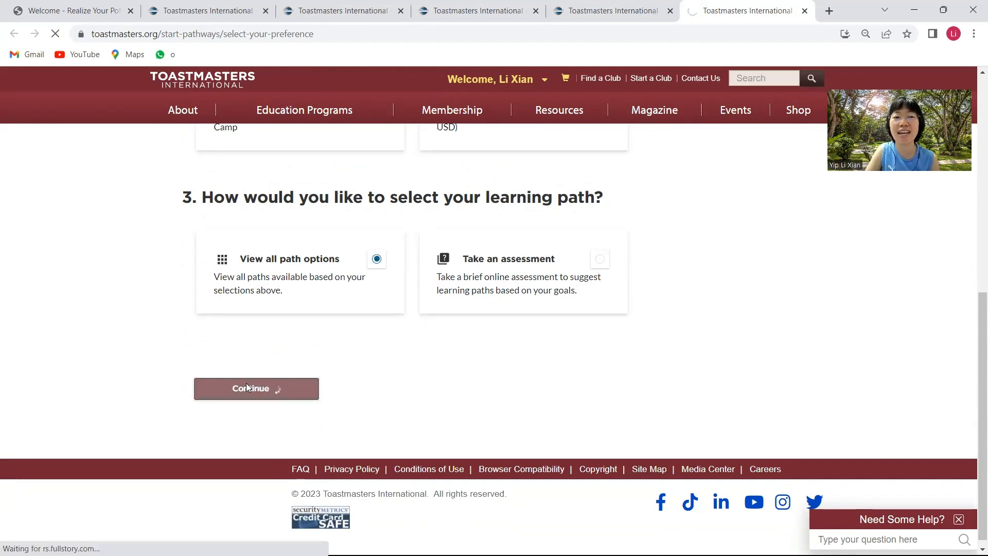
- Submit the preferences and review the full list of learning path cards to the bottom
left_click(256, 388)
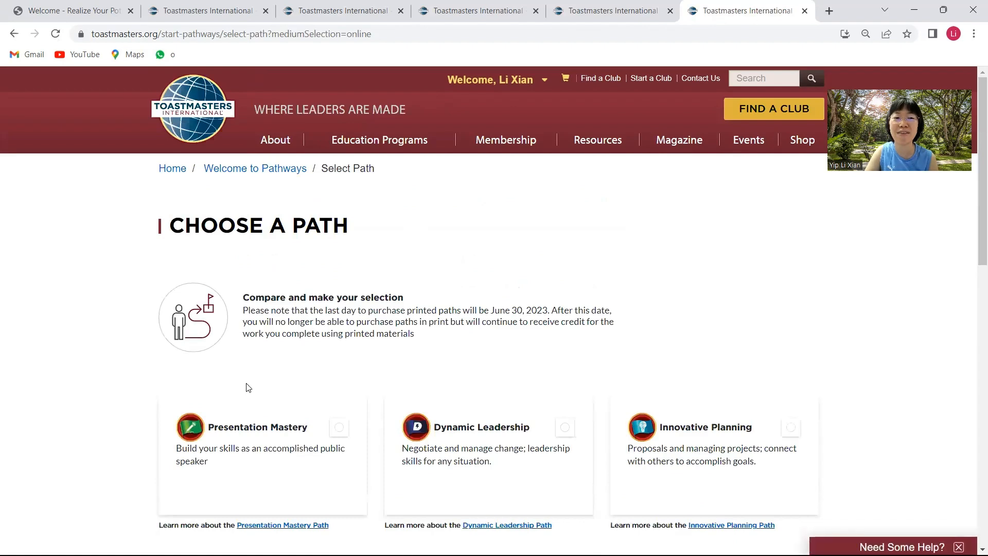
scroll("down", 3)
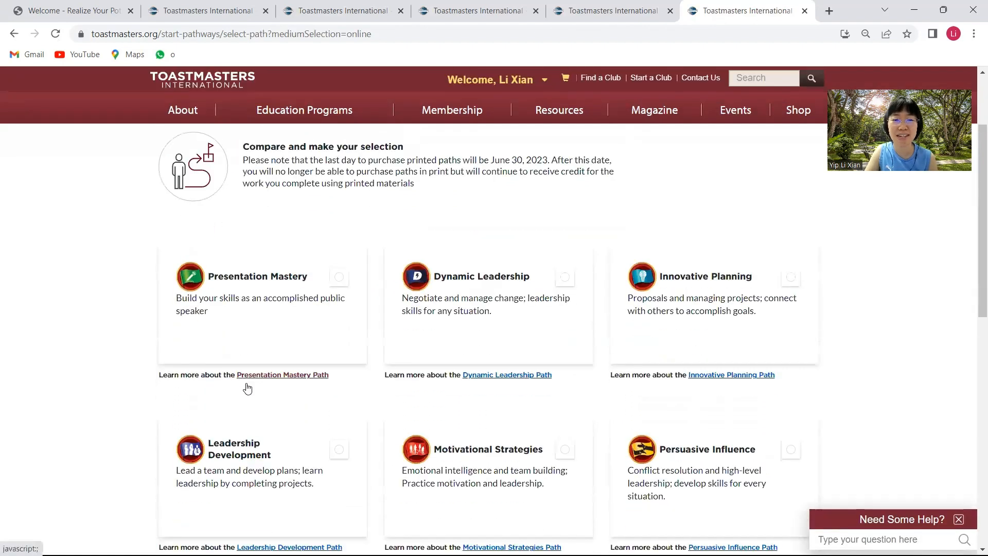
scroll("down", 3)
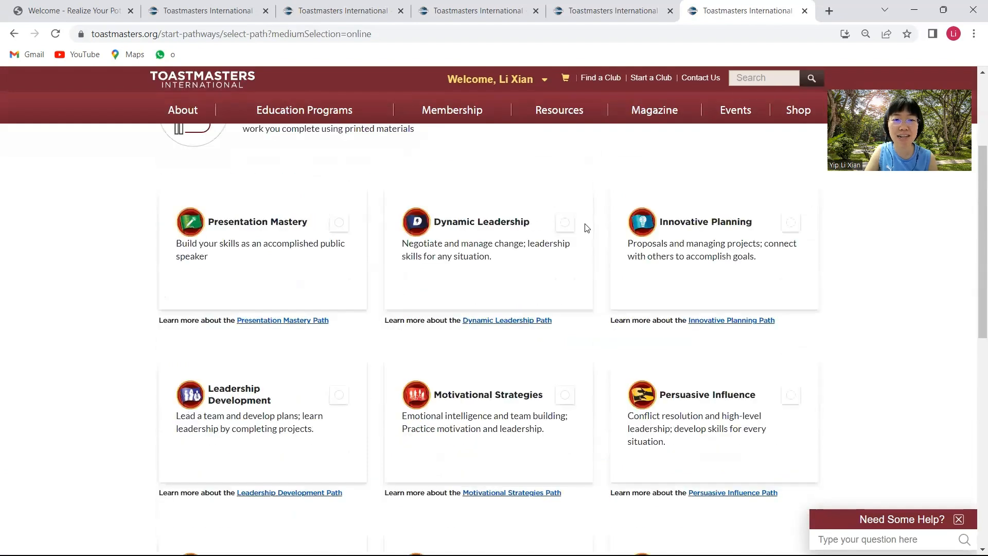
scroll("down", 3)
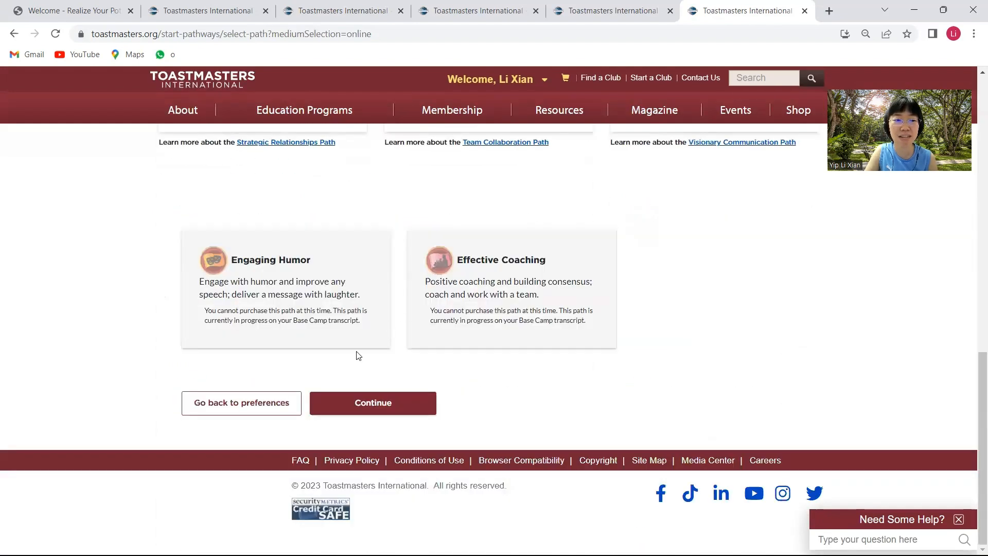
- Continue to the Confirm Your Selection page with Dynamic Leadership as the path
left_click(373, 402)
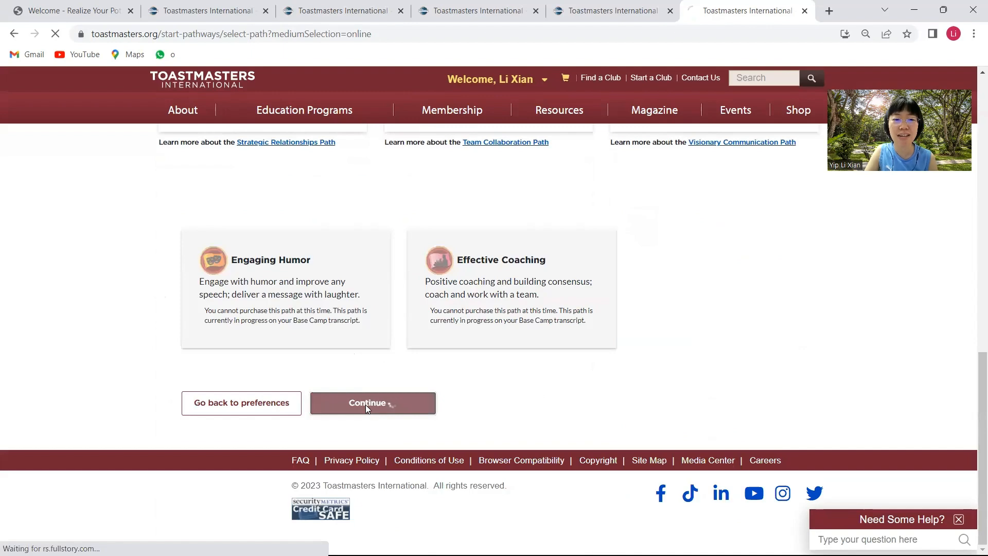
left_click(372, 402)
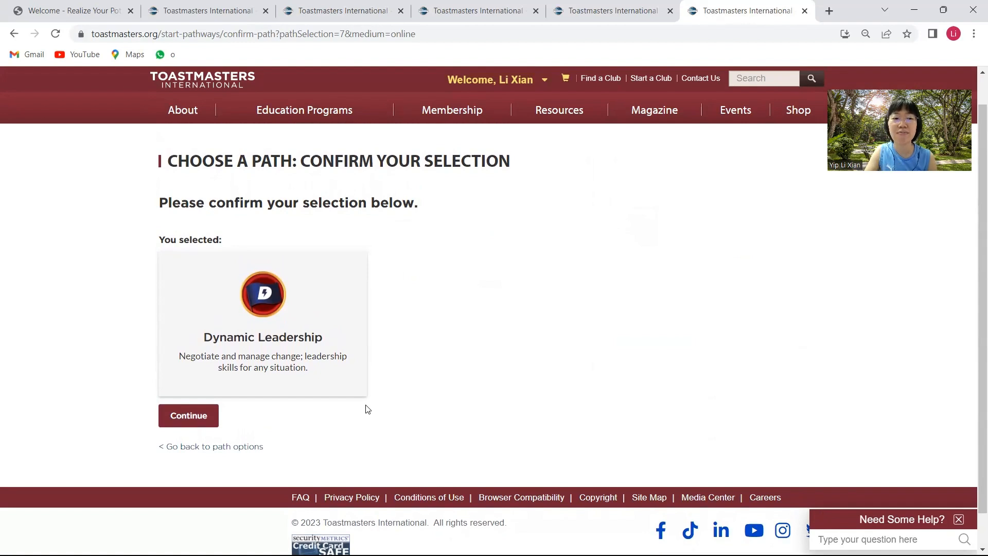
mouse_move(188, 414)
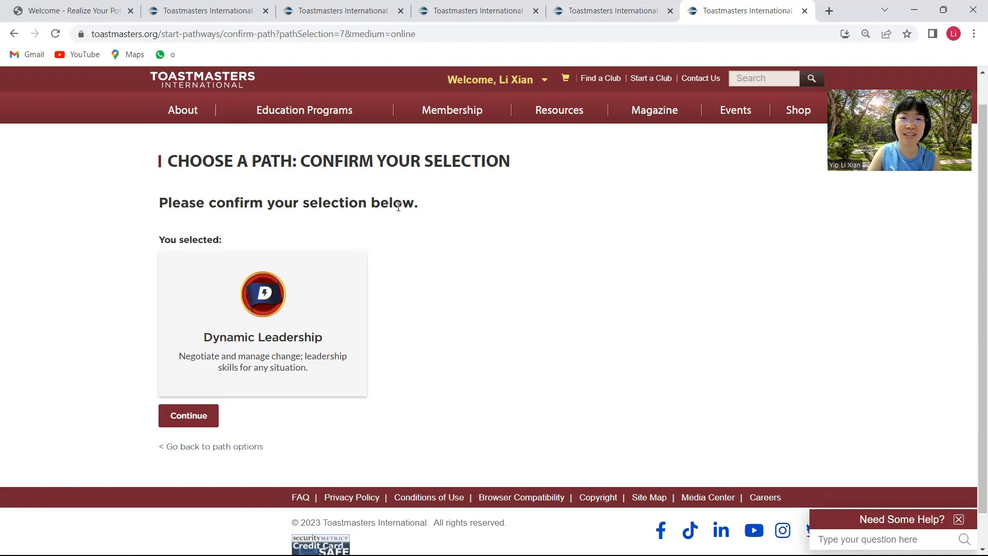
- Via My Home and Go to Base Camp, enter Base Camp as an NUS Toastmasters Club member
left_click(495, 79)
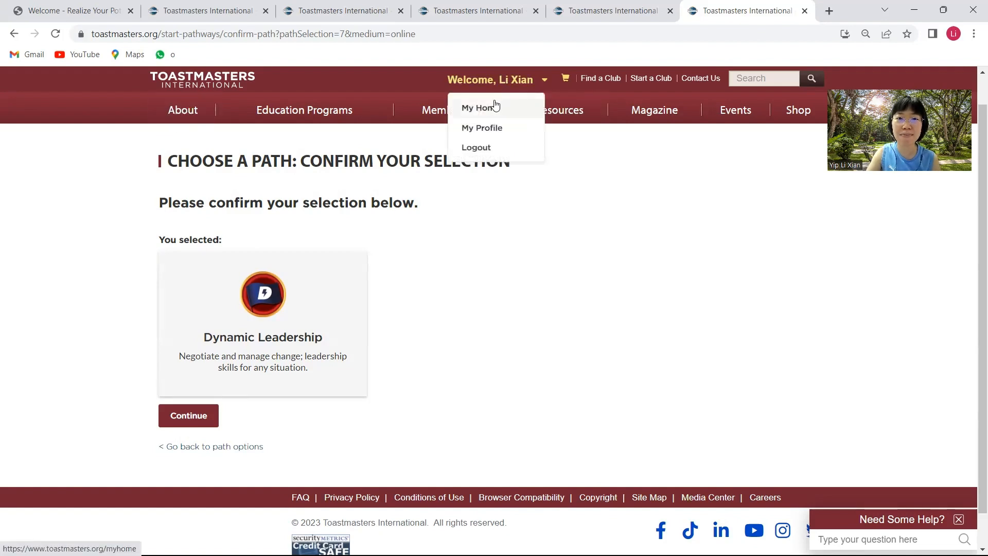
left_click(478, 107)
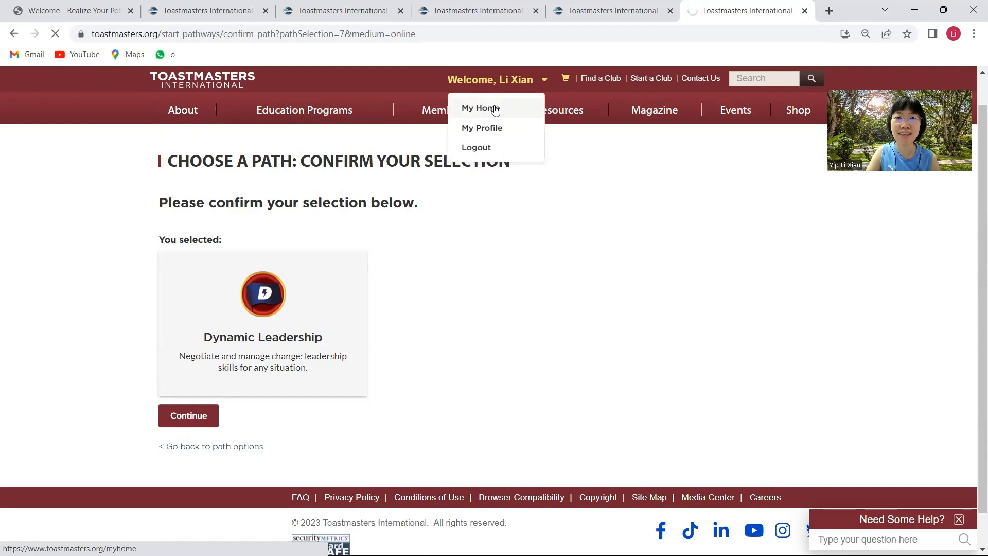
left_click(480, 108)
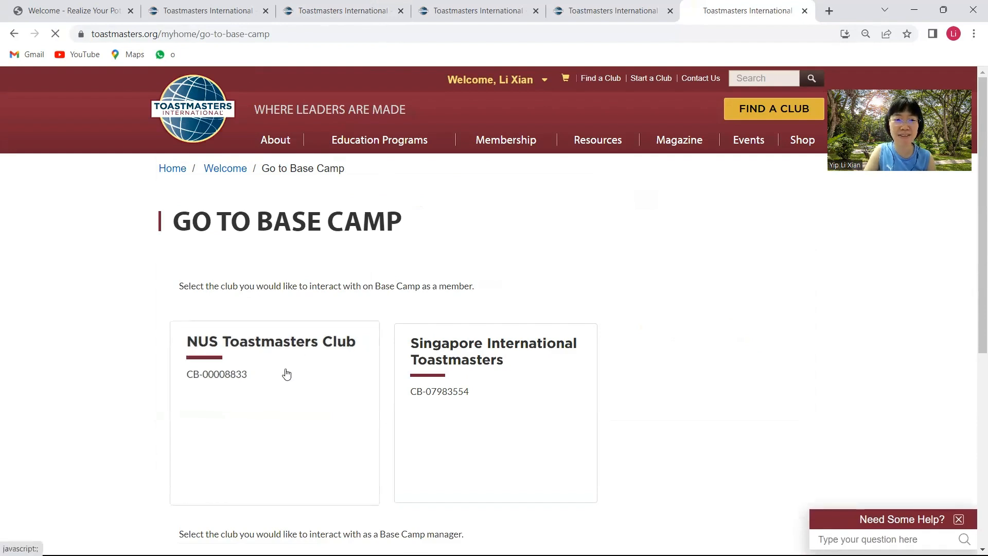
left_click(273, 359)
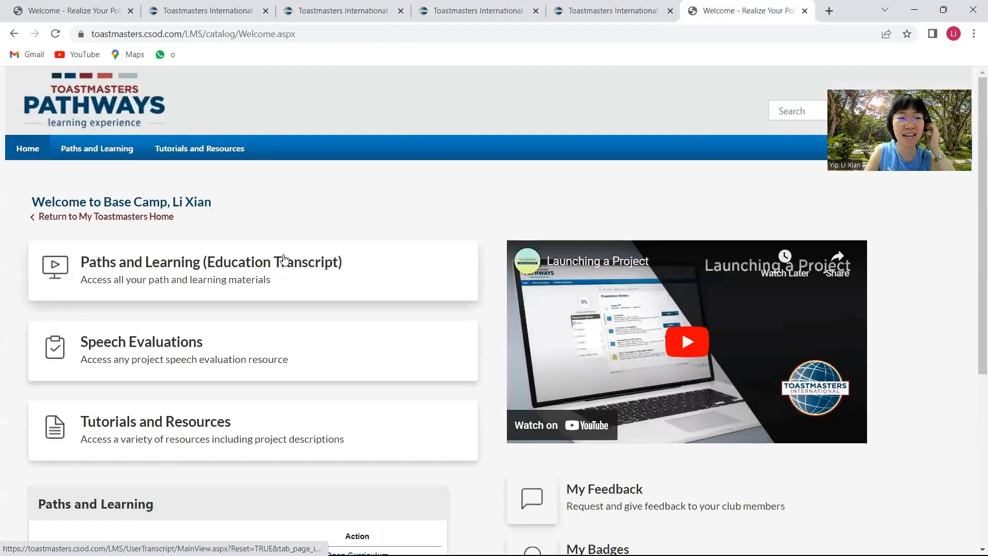
- From the education transcript, select Engaging Humor and open its curriculum (42% progress)
left_click(211, 261)
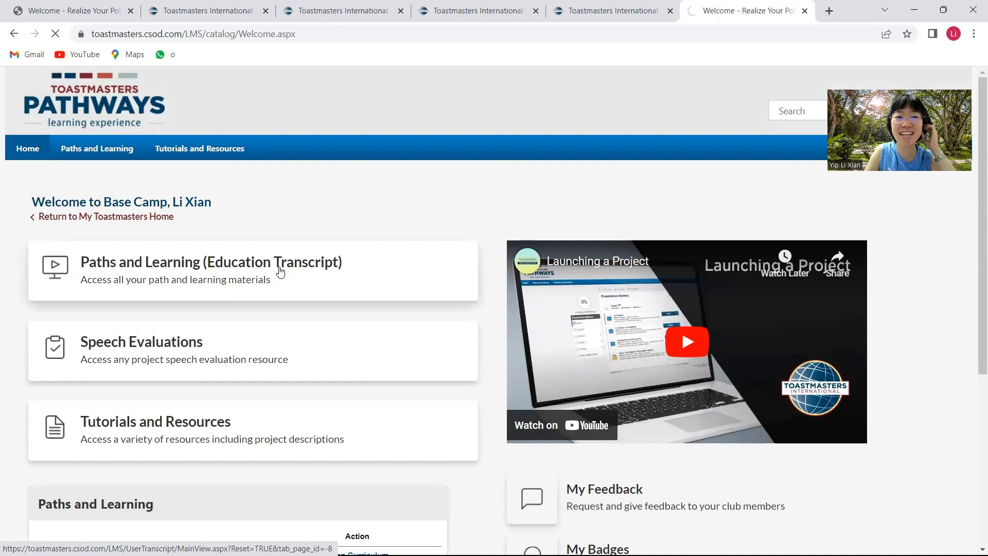
left_click(210, 262)
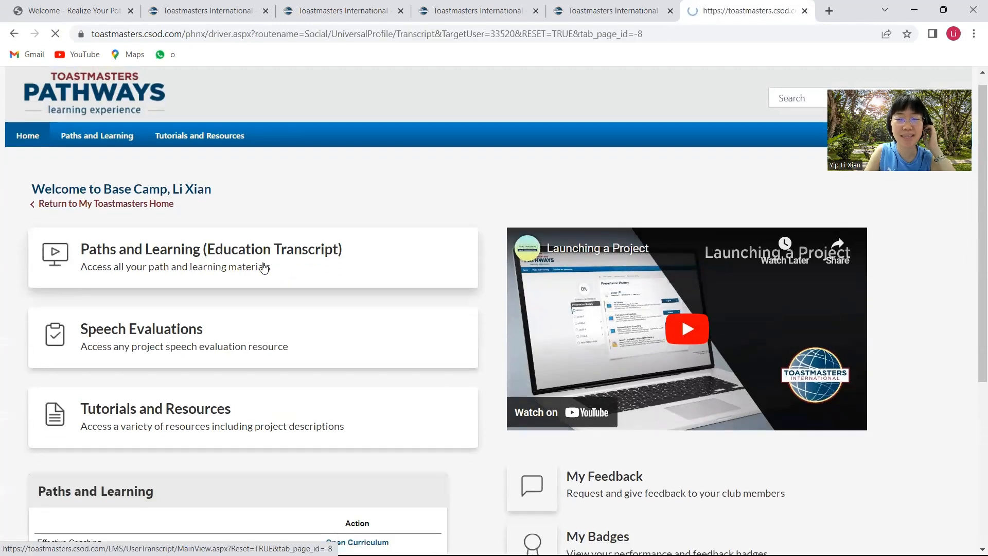
left_click(210, 258)
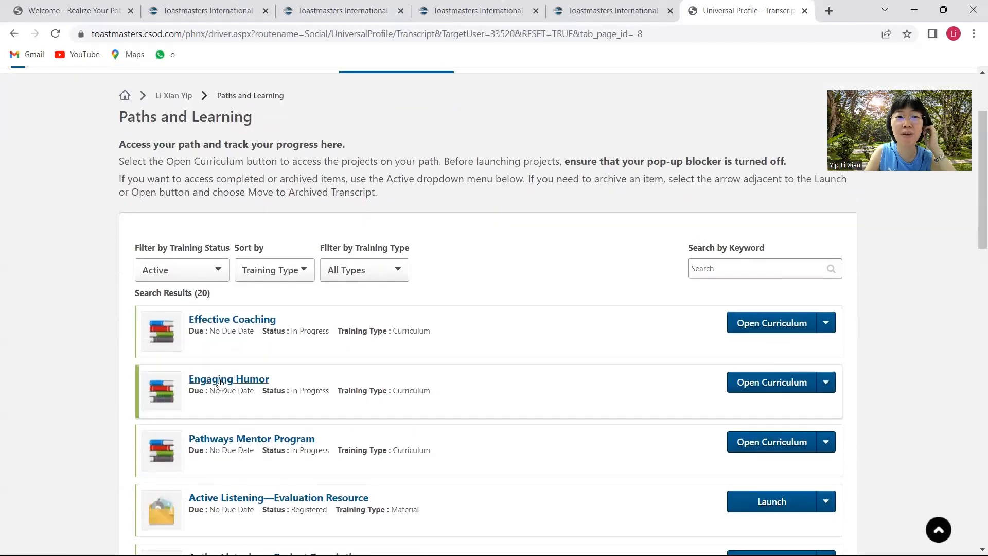
left_click(228, 378)
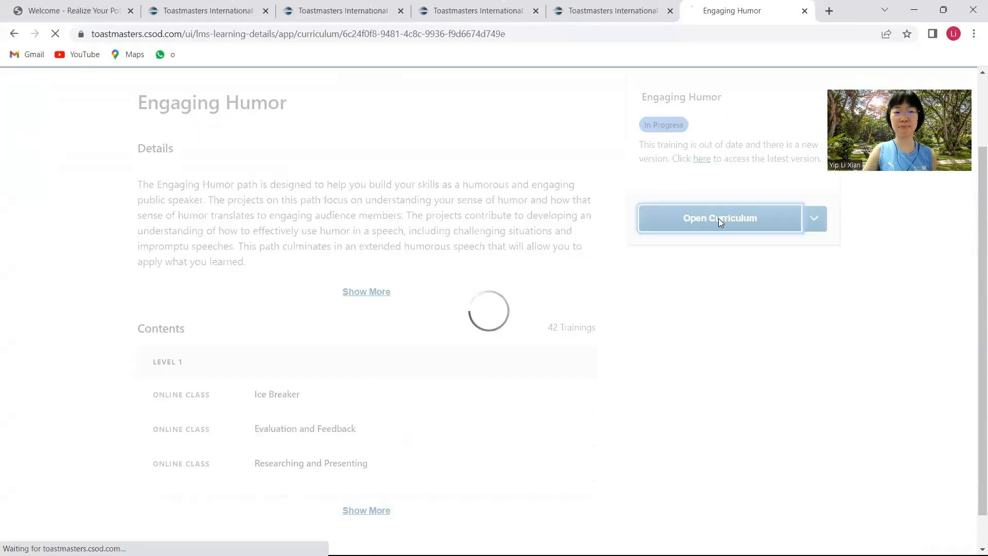
left_click(719, 218)
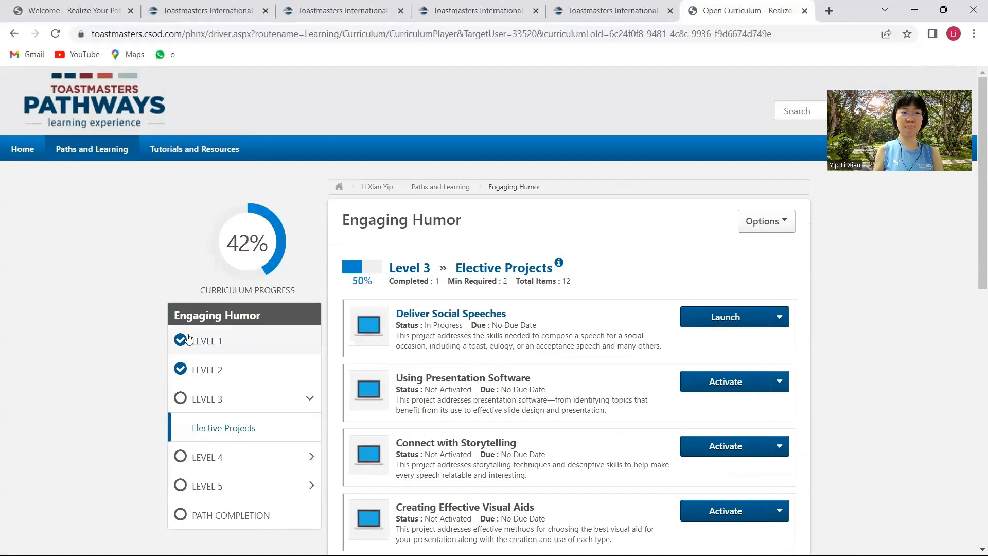
- Browse Level 1 and Level 5 of Engaging Humor, then launch the Level 1 Ice Breaker project
left_click(207, 340)
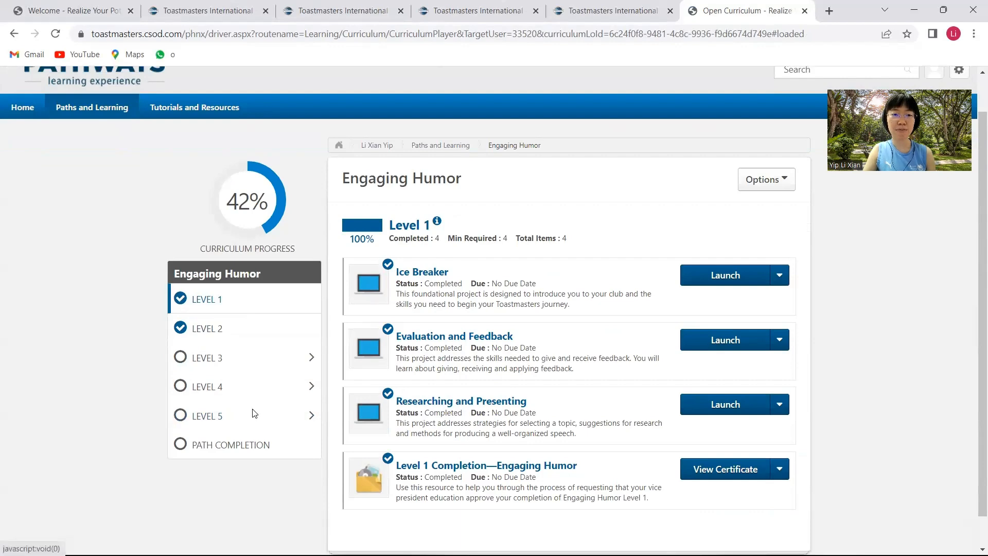
left_click(207, 415)
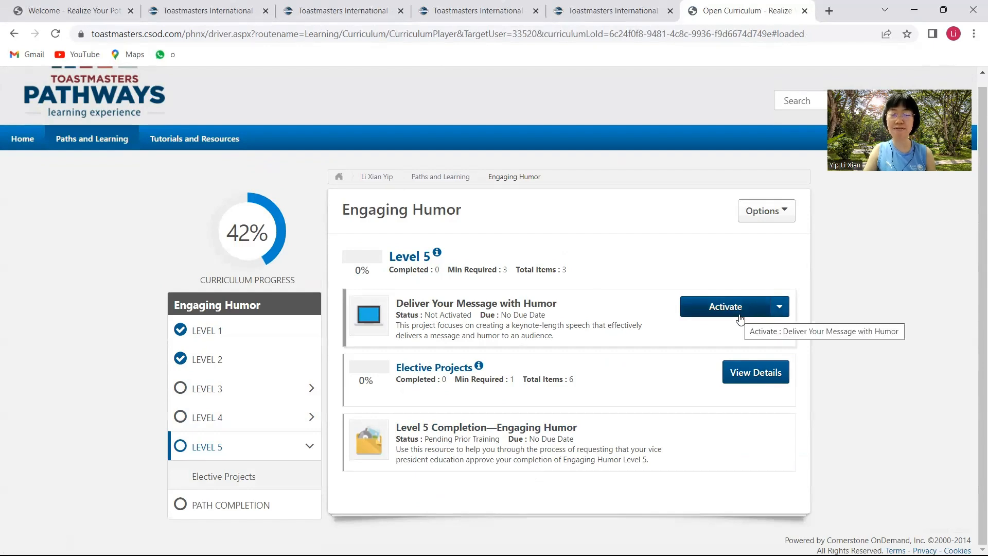
left_click(207, 330)
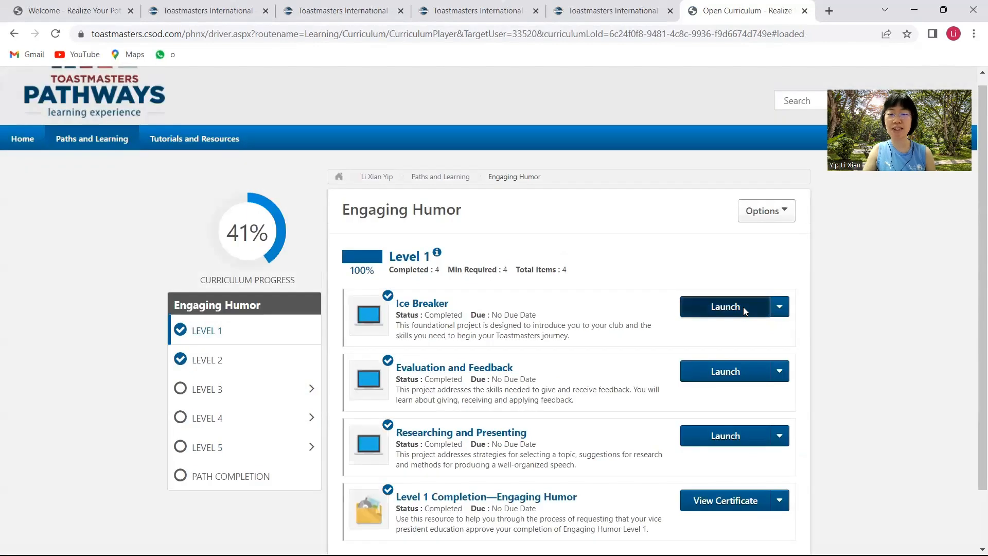
left_click(724, 306)
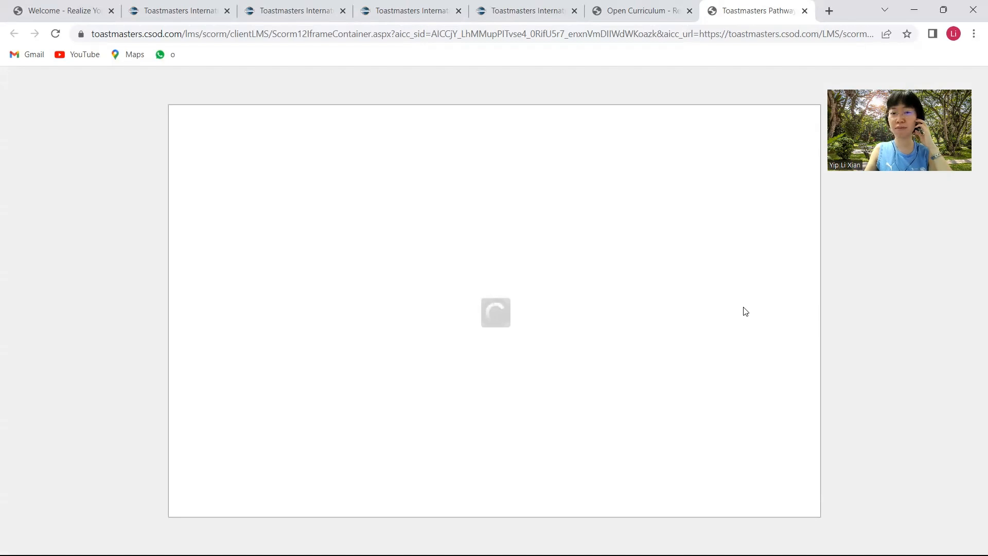
mouse_move(778, 265)
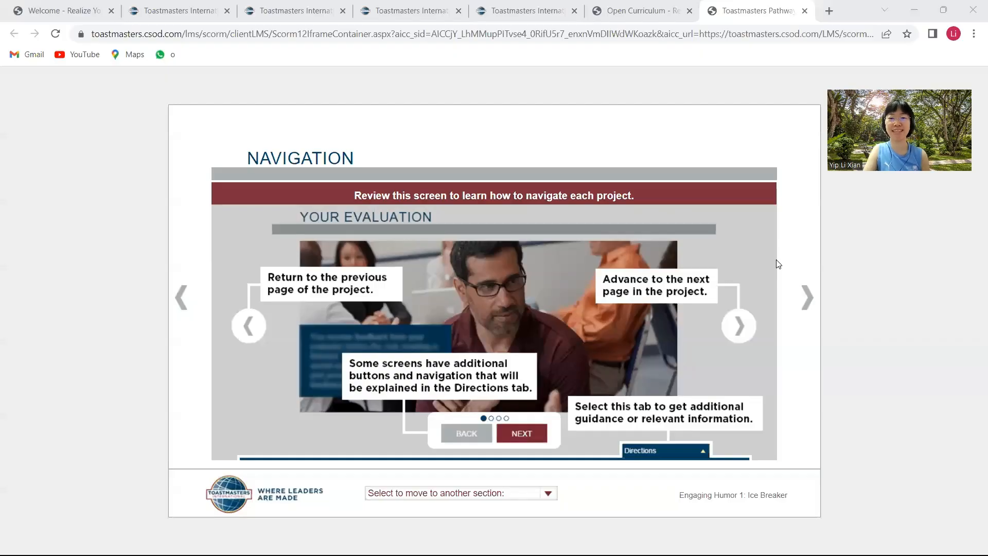
mouse_move(780, 51)
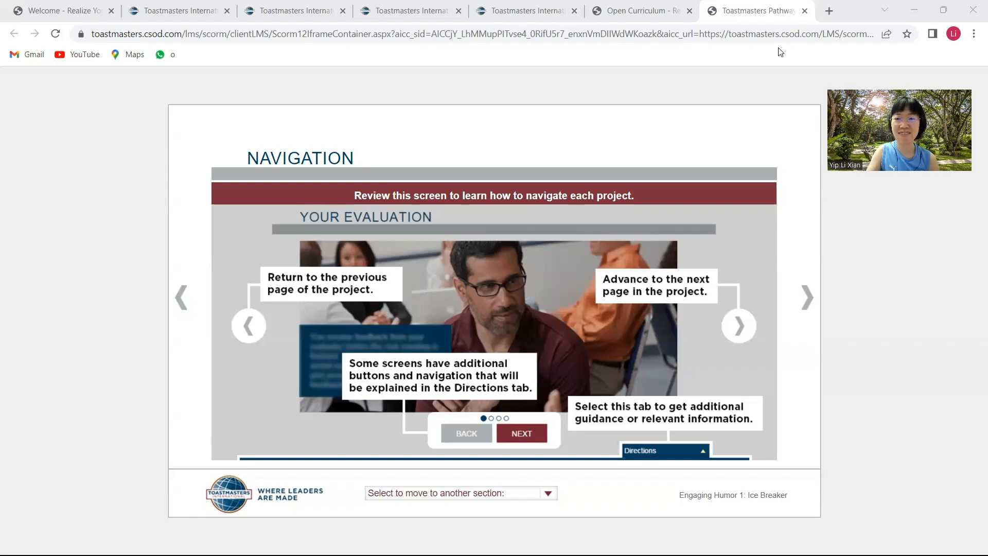
mouse_move(806, 297)
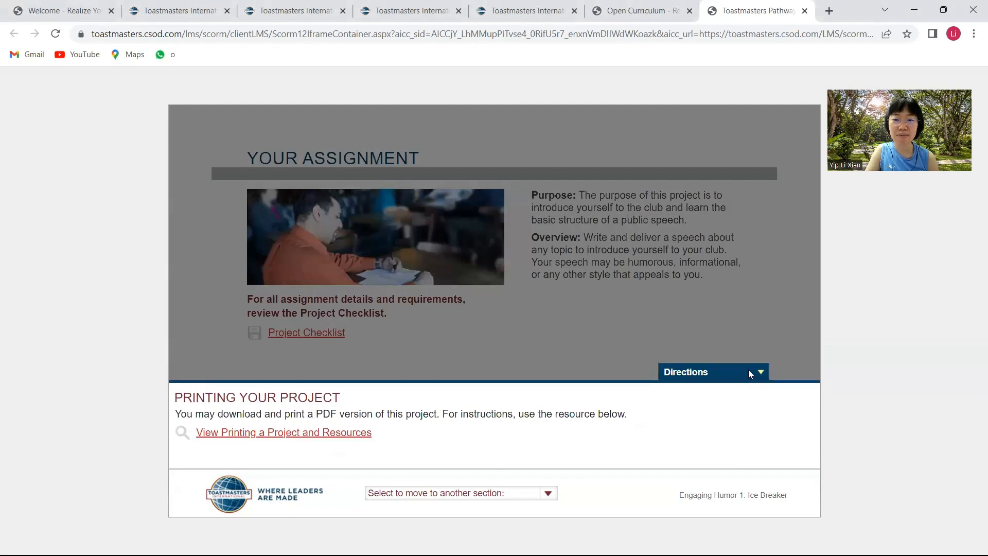
- Advance from Your Assignment to the Assess Your Skills—Before self-rating page
left_click(712, 371)
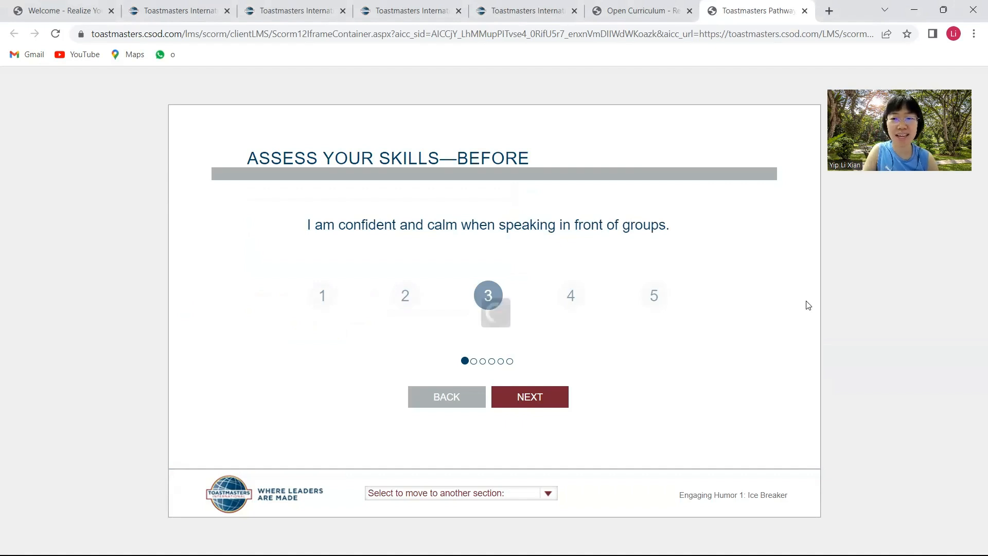
- Page past the self-assessment, video guide and organizing pages to Prepare and Present
left_click(529, 396)
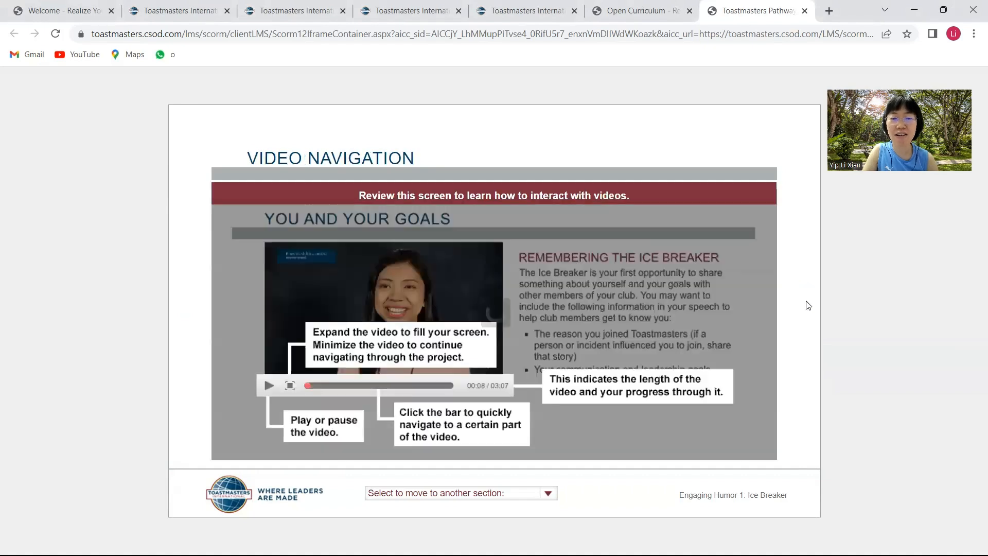
left_click(808, 298)
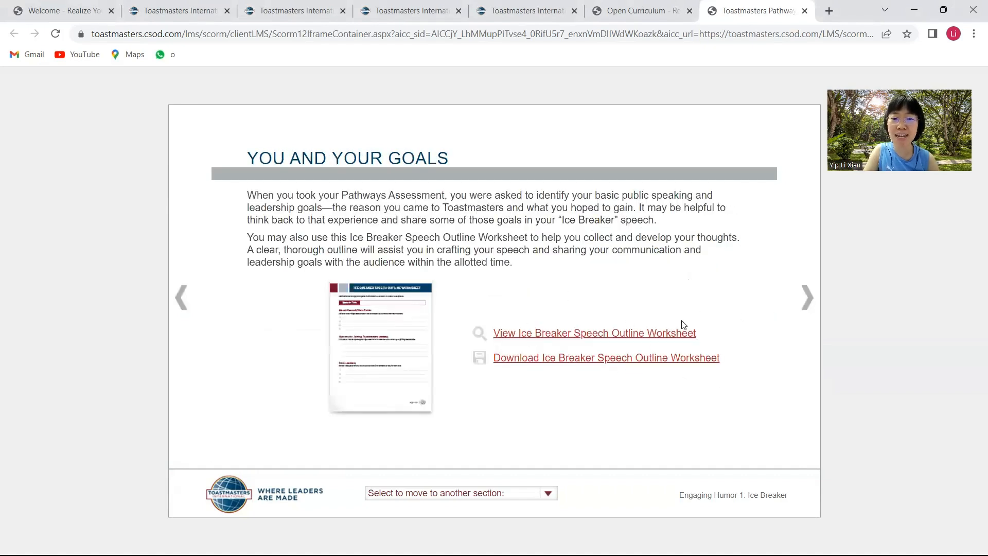
mouse_move(683, 357)
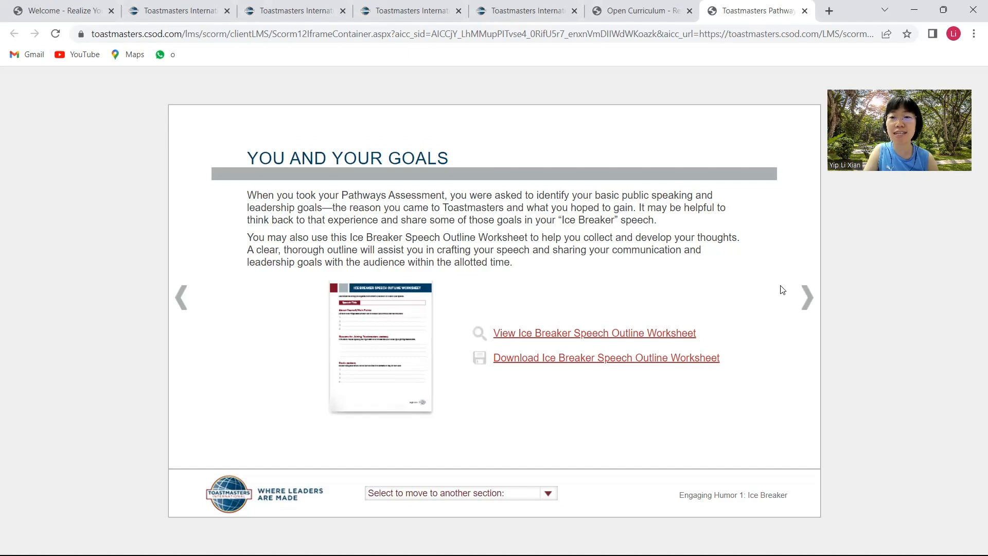
left_click(808, 298)
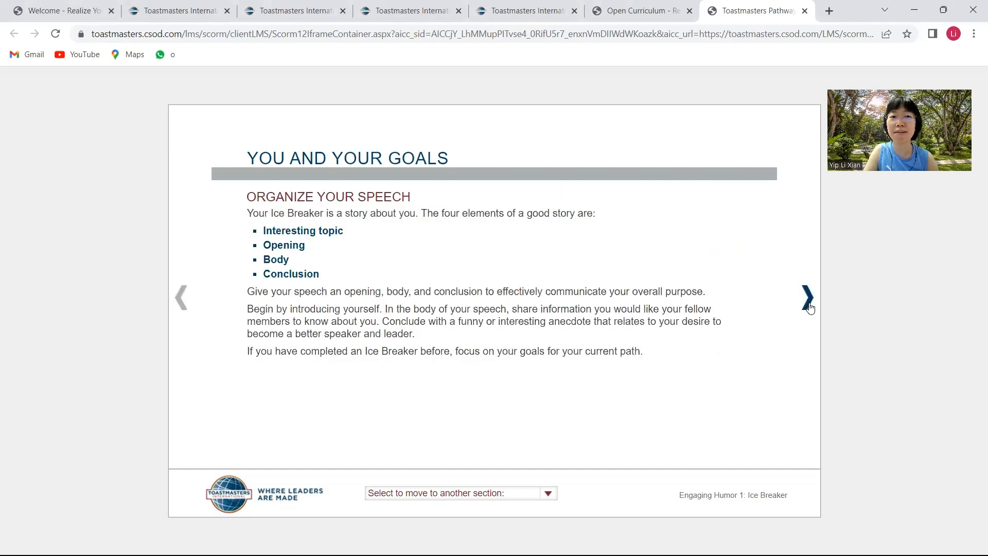
left_click(809, 297)
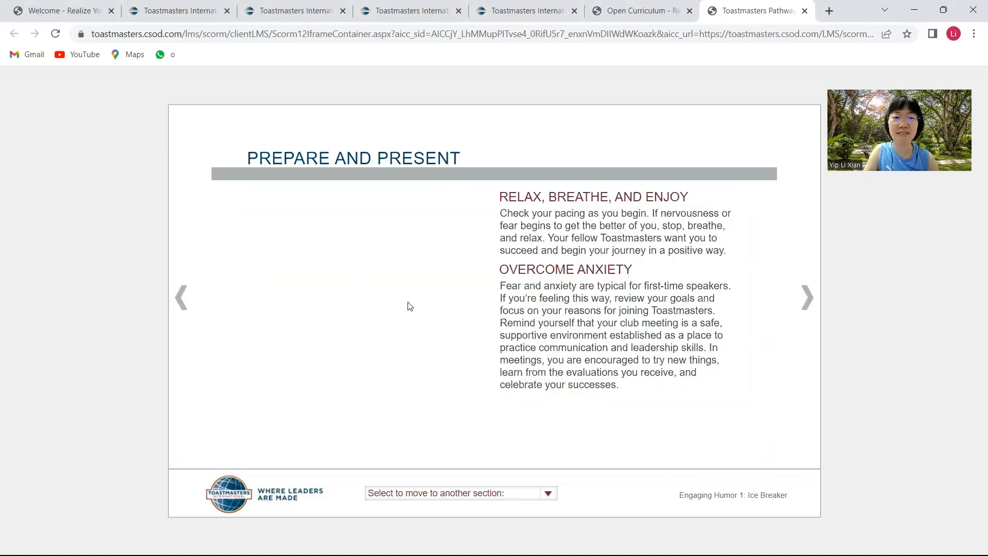
- View the Timing and Moment to Moment tips, then continue through After Your Speech to Your Evaluation
left_click(340, 248)
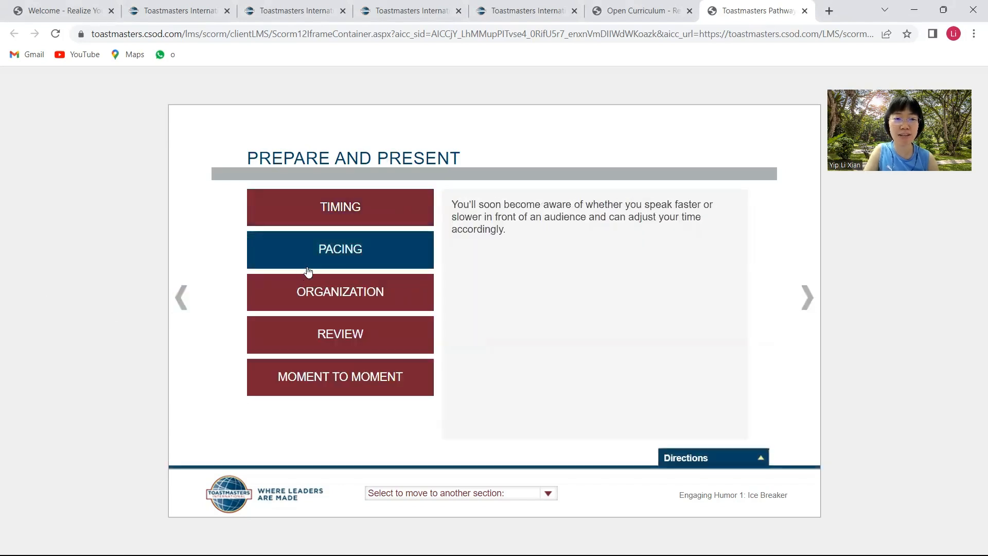
left_click(340, 376)
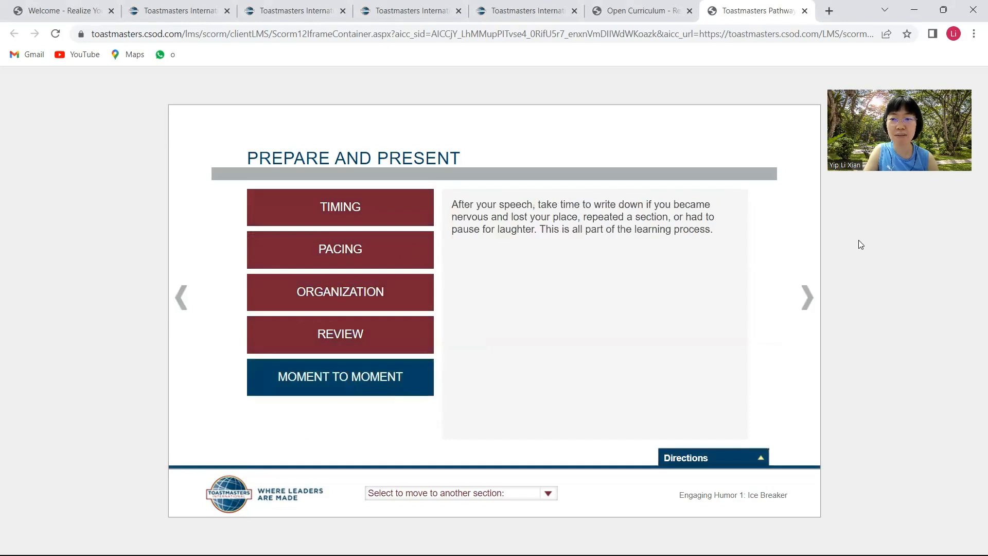
left_click(807, 297)
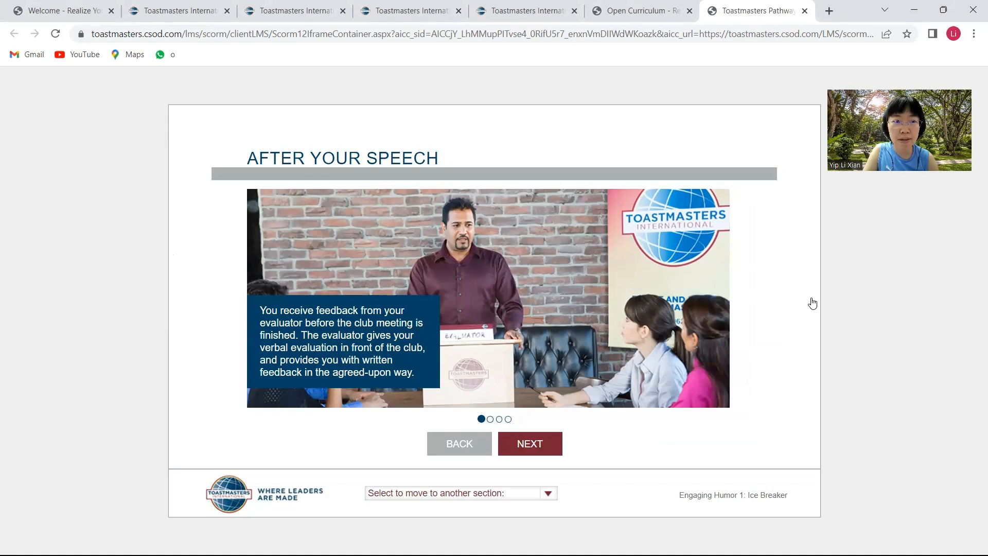
left_click(529, 443)
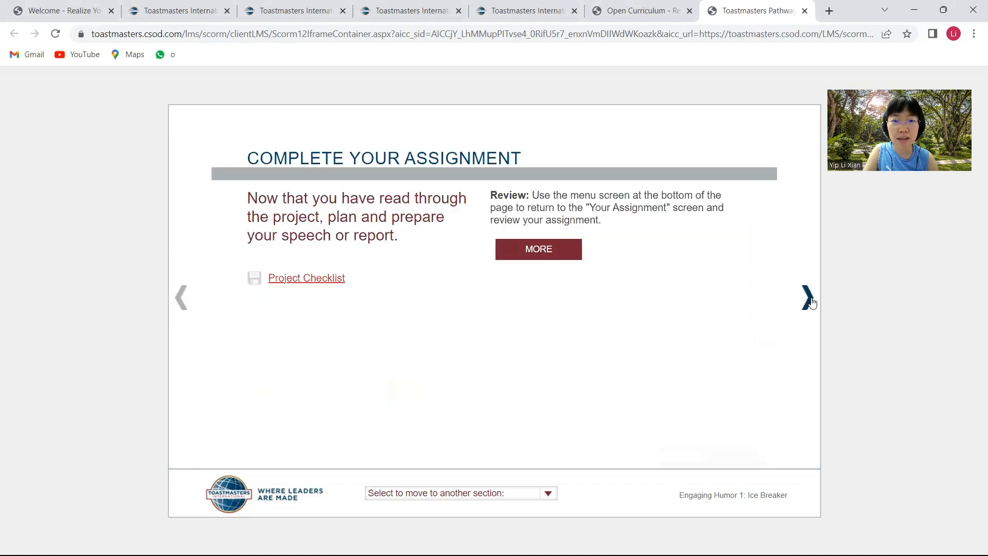
left_click(809, 297)
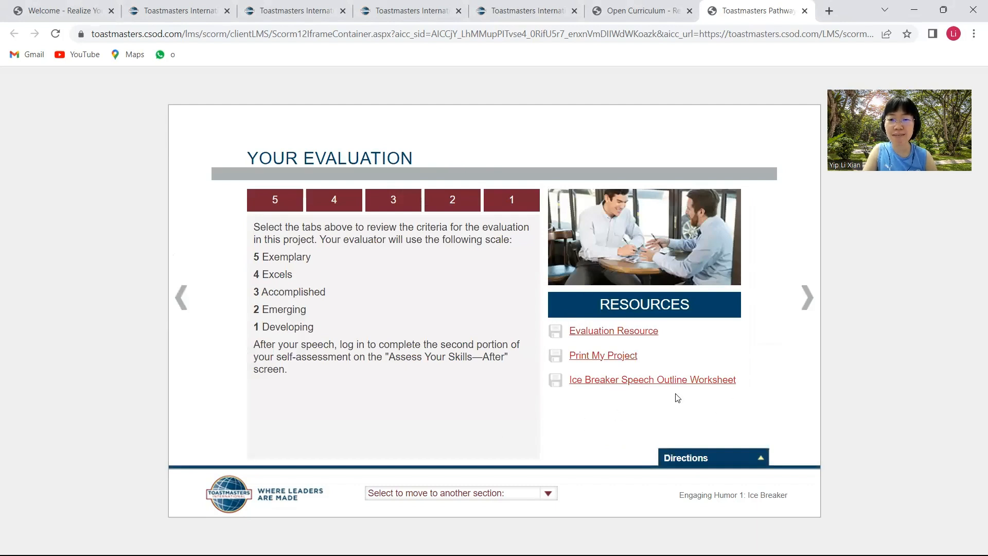
mouse_move(615, 344)
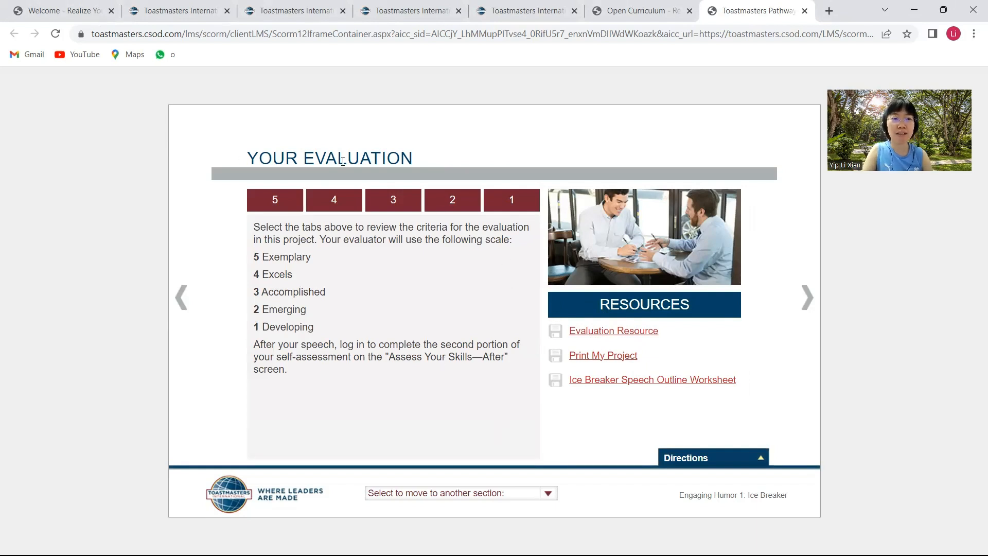
mouse_move(661, 339)
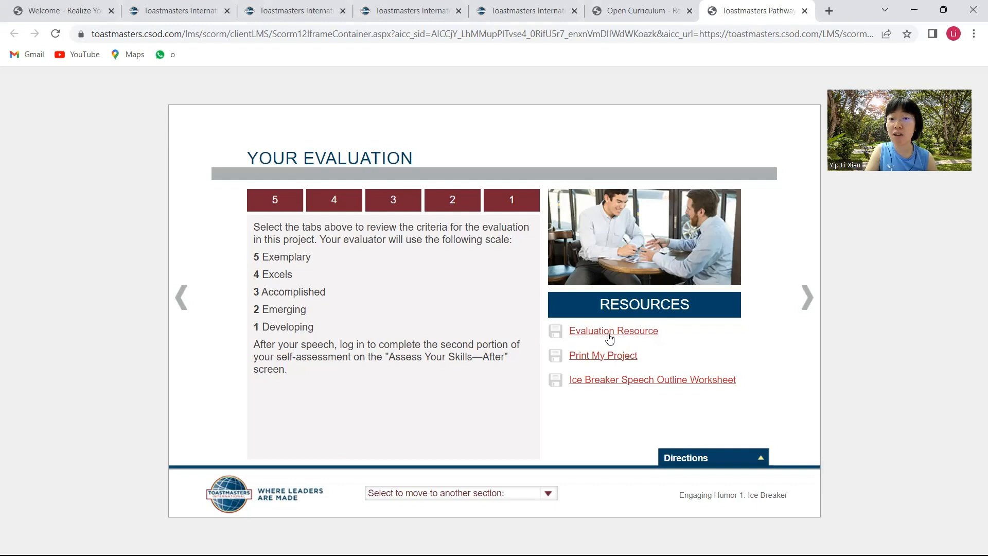
- Open the Ice Breaker Evaluation Resource PDF from the Resources list
left_click(612, 330)
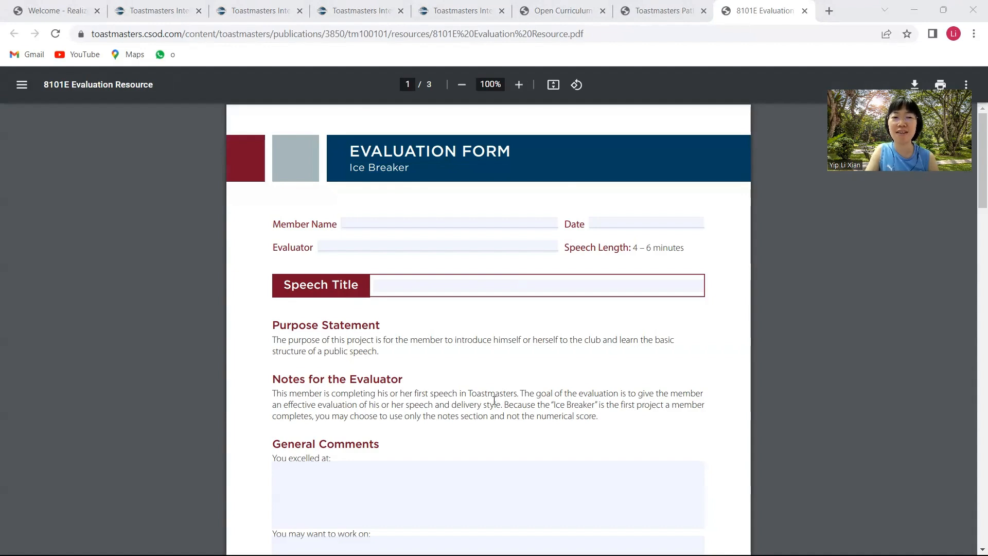
- Scroll through the 8101E evaluation form PDF, then return to the Base Camp project tab
scroll("down", 3)
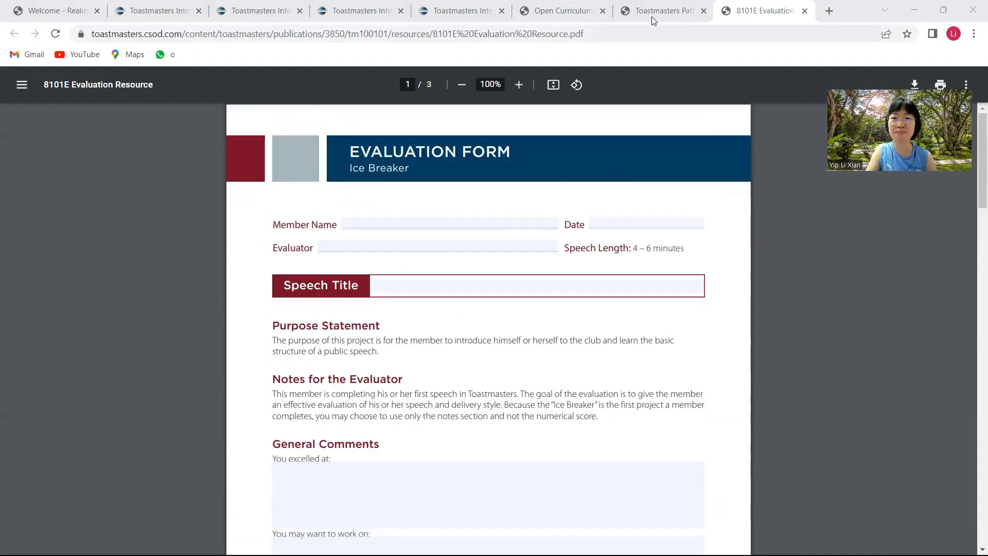
left_click(660, 11)
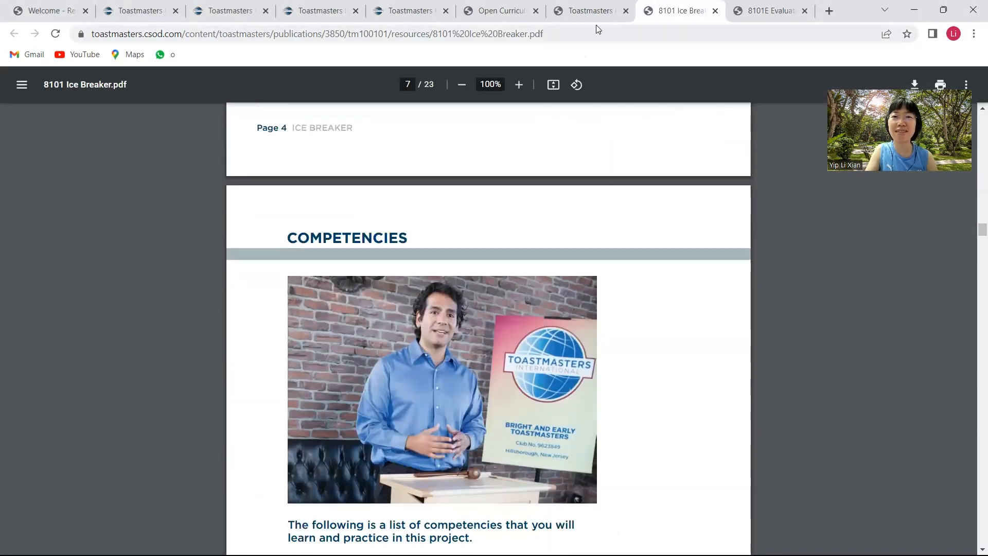
- Return to the Pathways tab and advance to the Assess Your Skills—After comparison
left_click(588, 10)
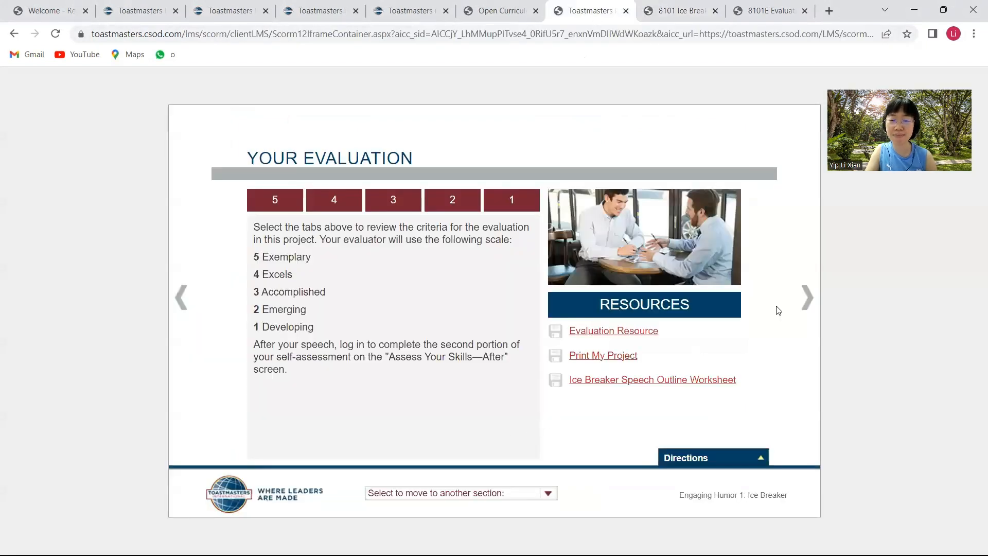
mouse_move(808, 297)
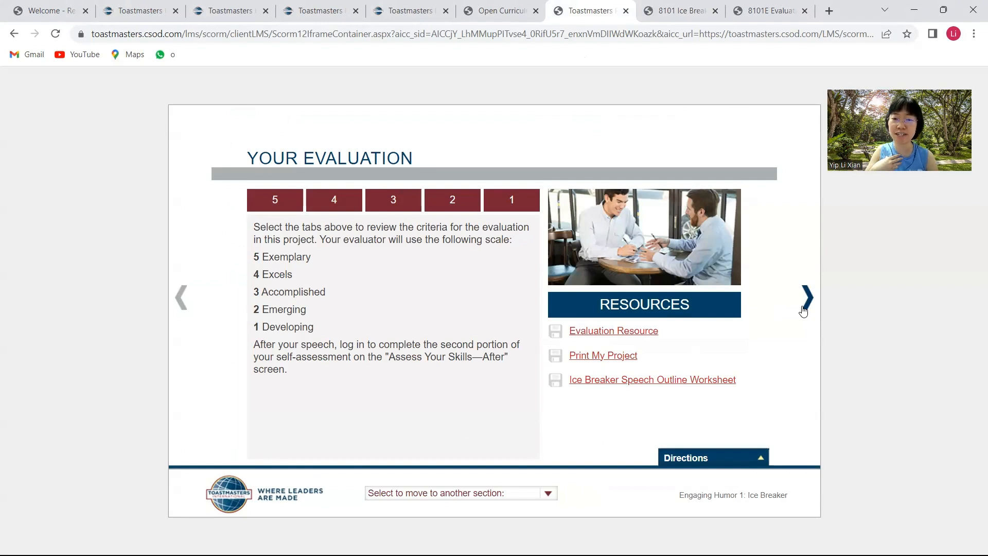
left_click(807, 298)
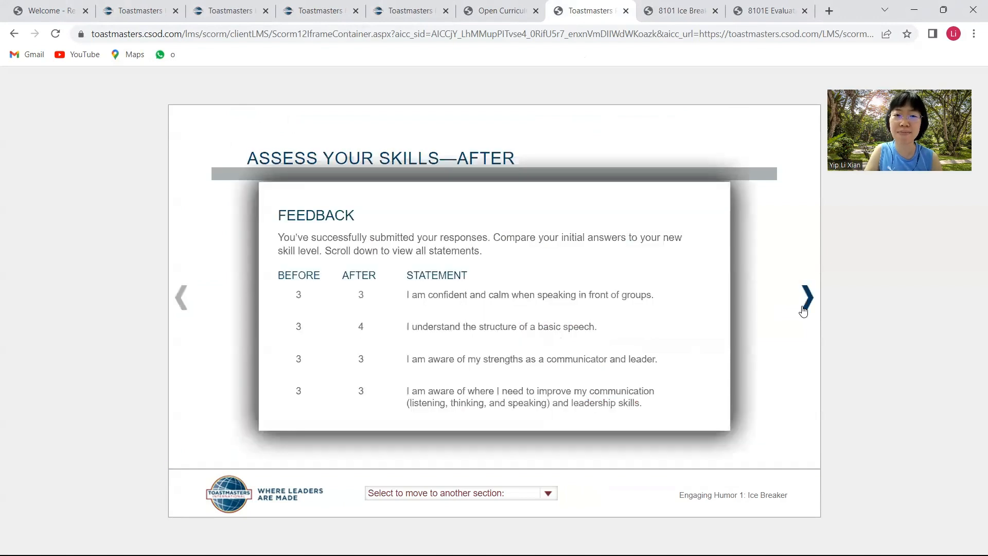
mouse_move(271, 273)
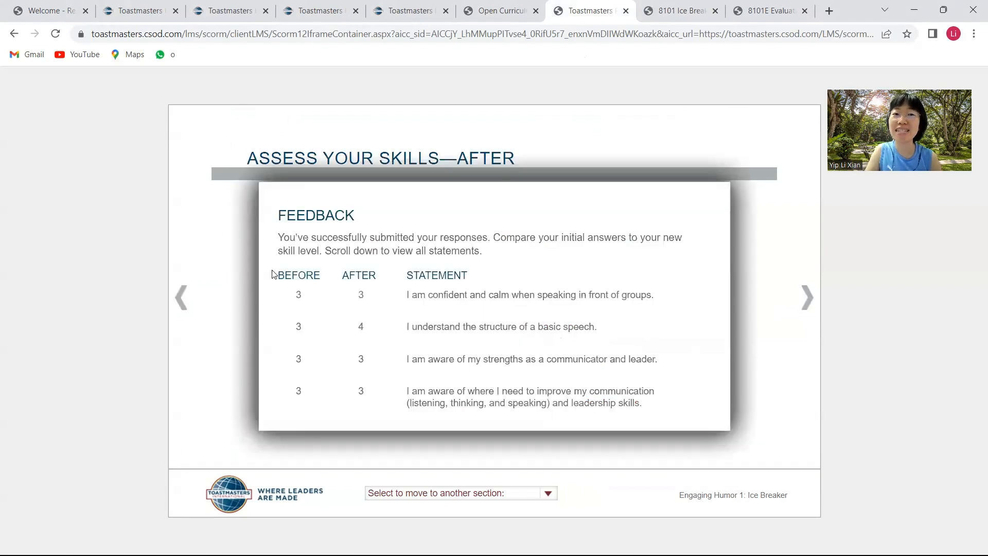
mouse_move(355, 314)
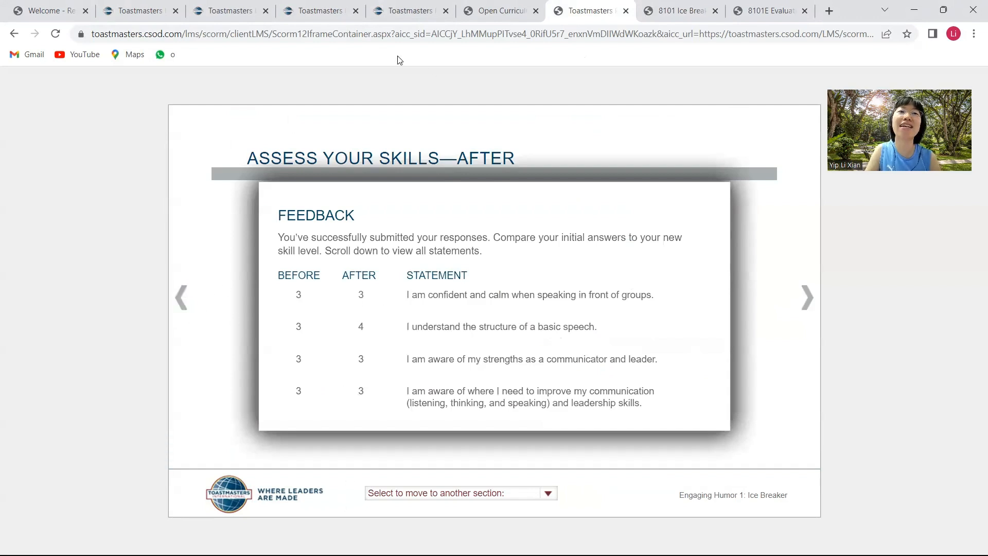
mouse_move(501, 7)
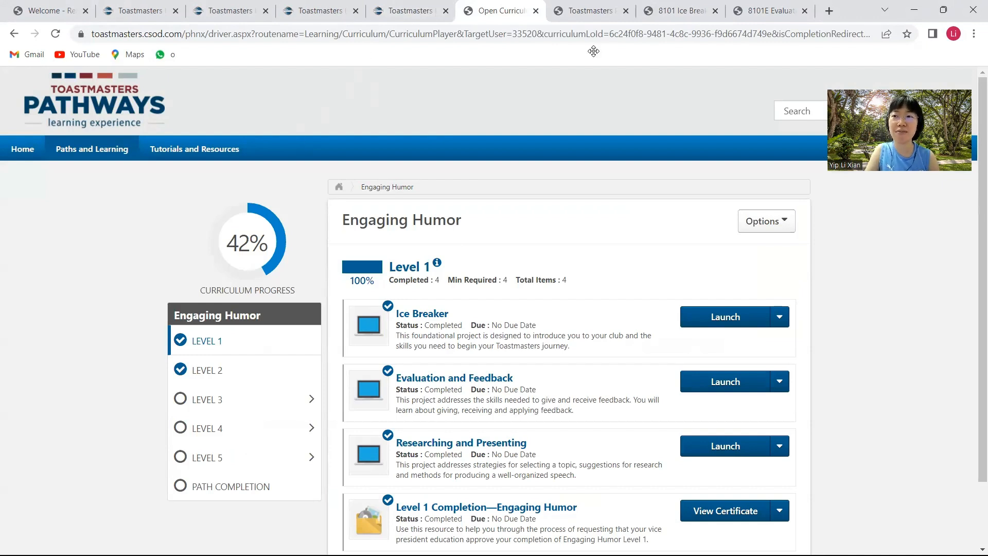
mouse_move(53, 187)
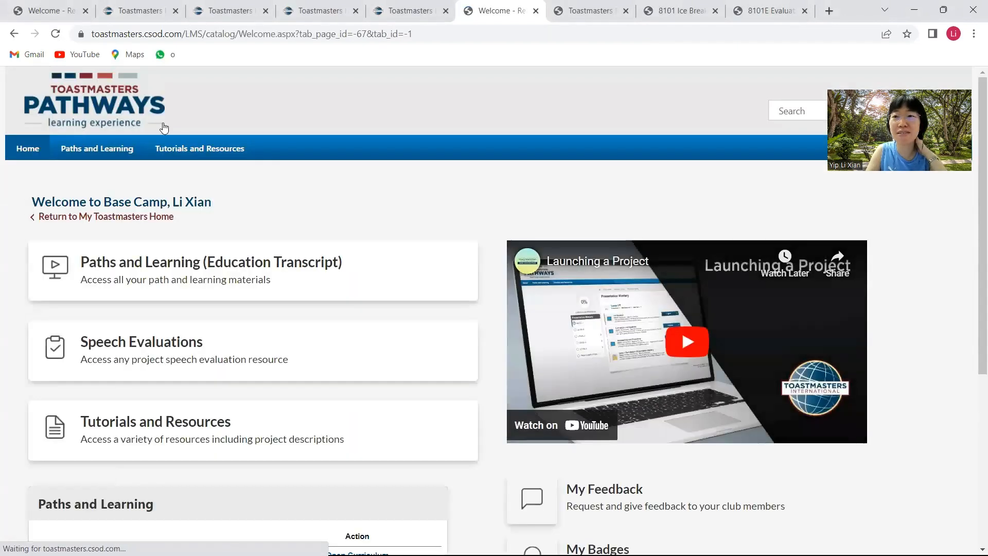
mouse_move(327, 379)
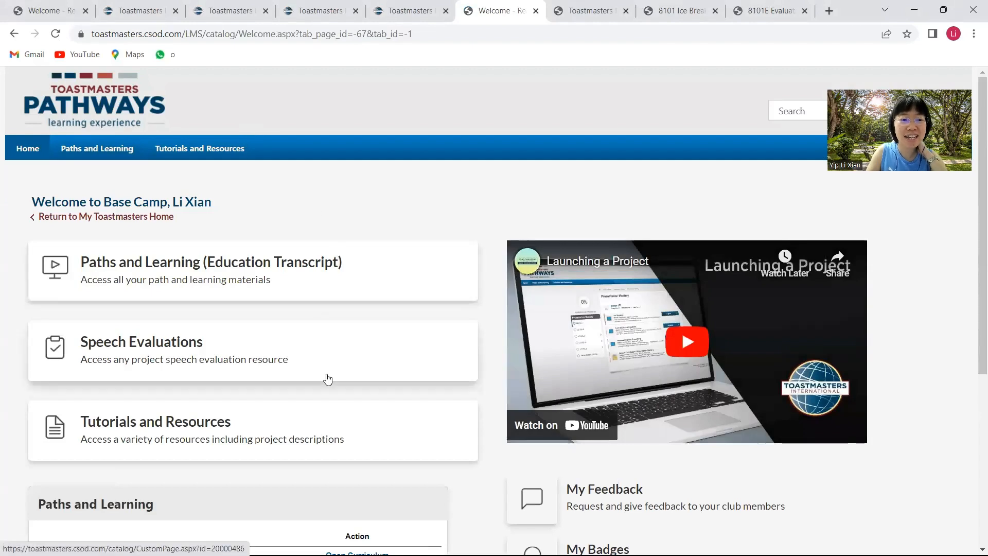
- Scroll the Base Camp welcome page down to its Paths, Speech Evaluations and Tutorials tiles
scroll("down", 3)
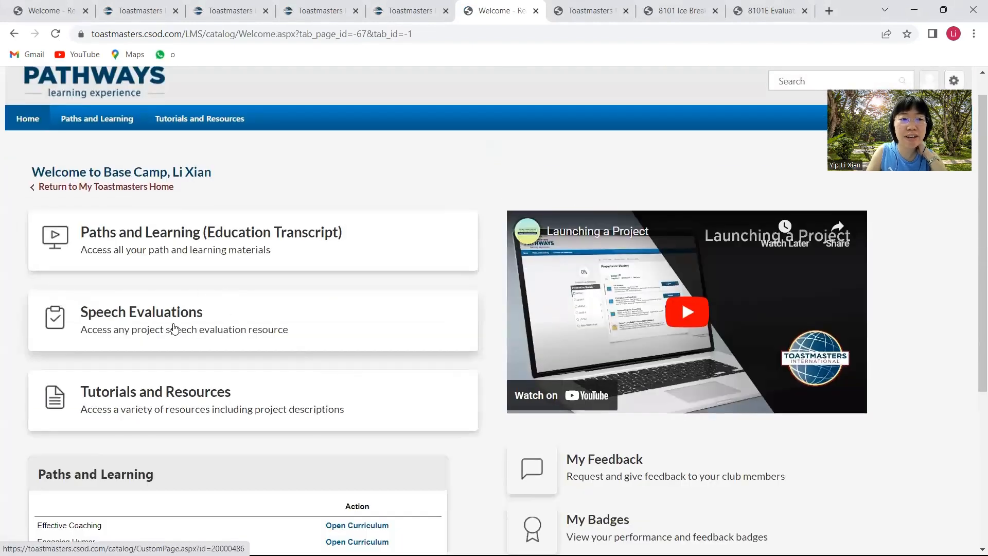
- Open Speech Evaluations and select Question-and-Answer Session from the Evaluation Resources list
left_click(141, 311)
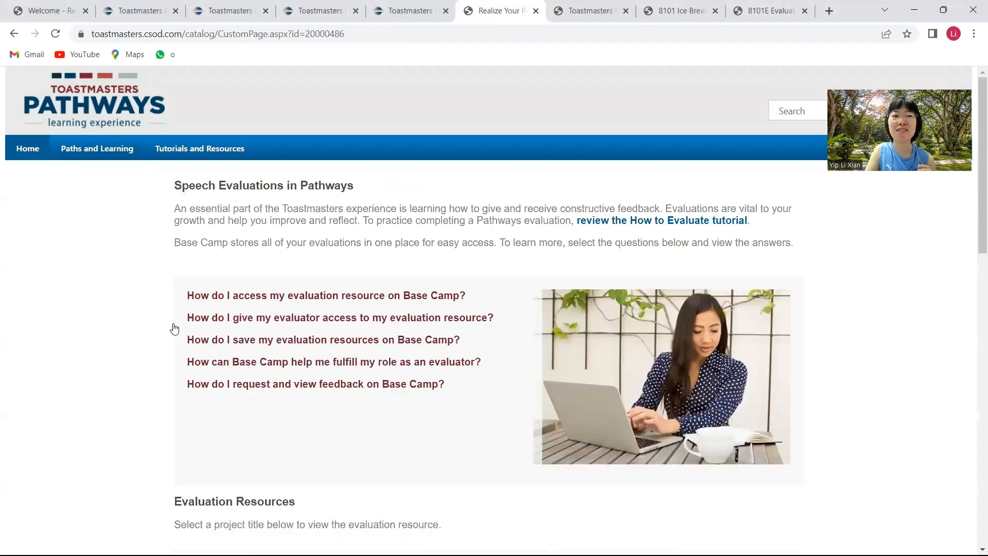
mouse_move(187, 436)
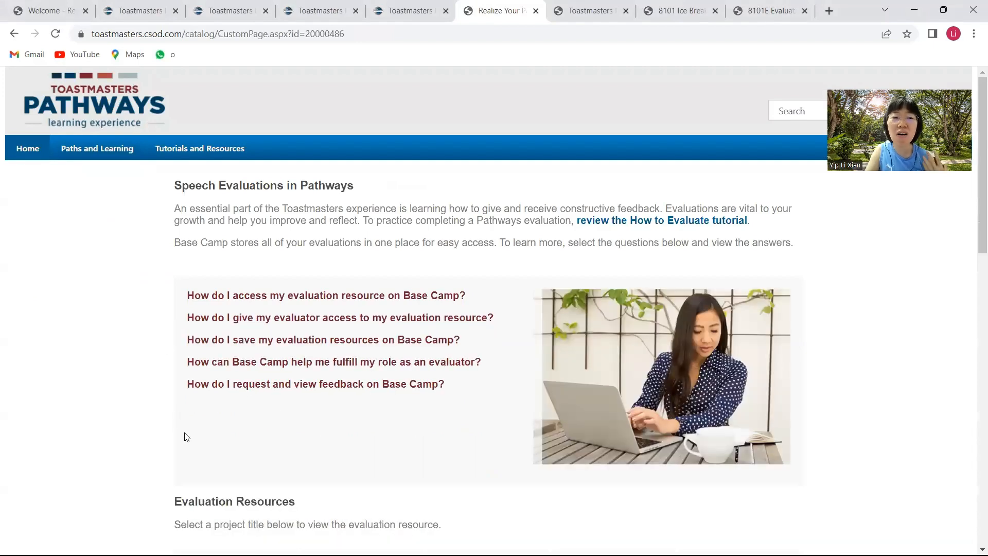
scroll("down", 3)
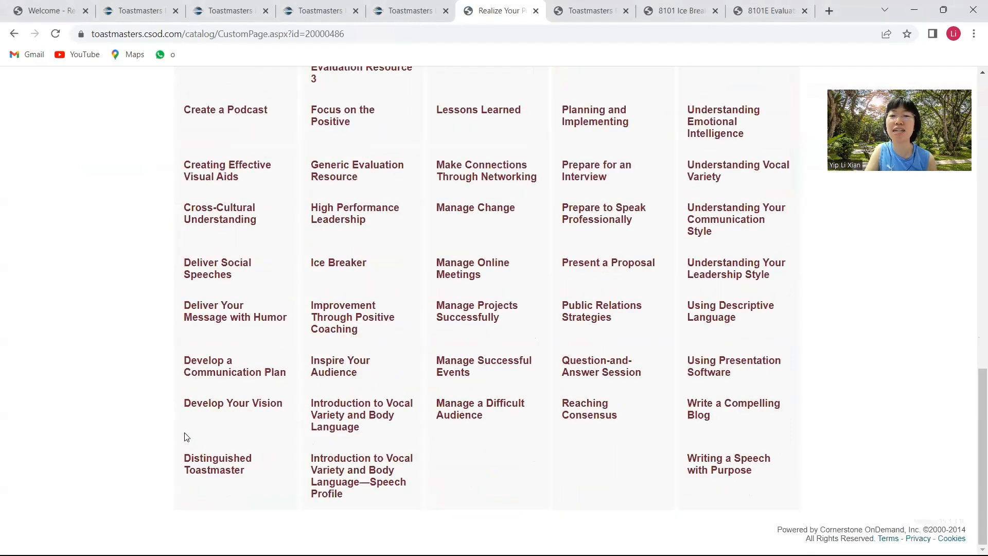
mouse_move(220, 372)
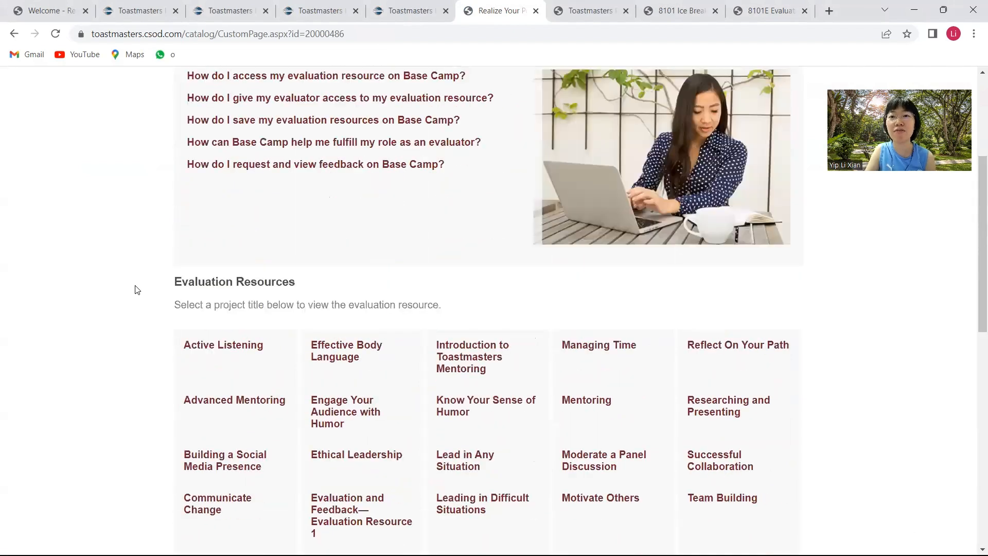
scroll("down", 3)
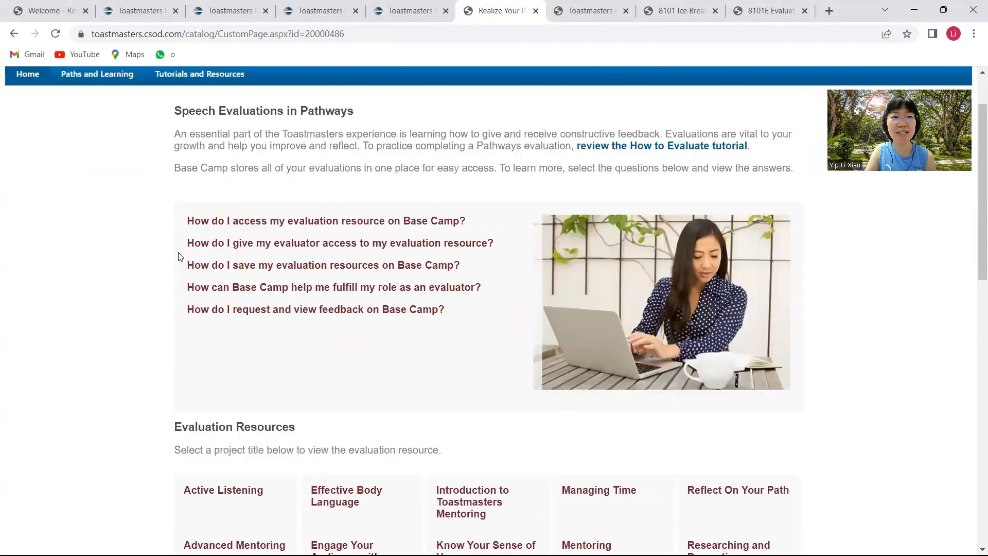
scroll("down", 3)
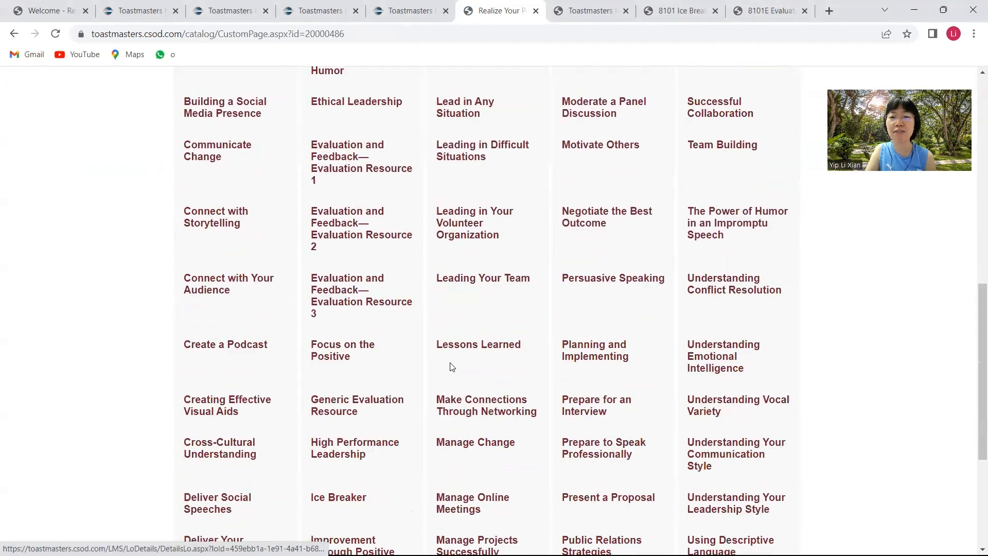
scroll("down", 3)
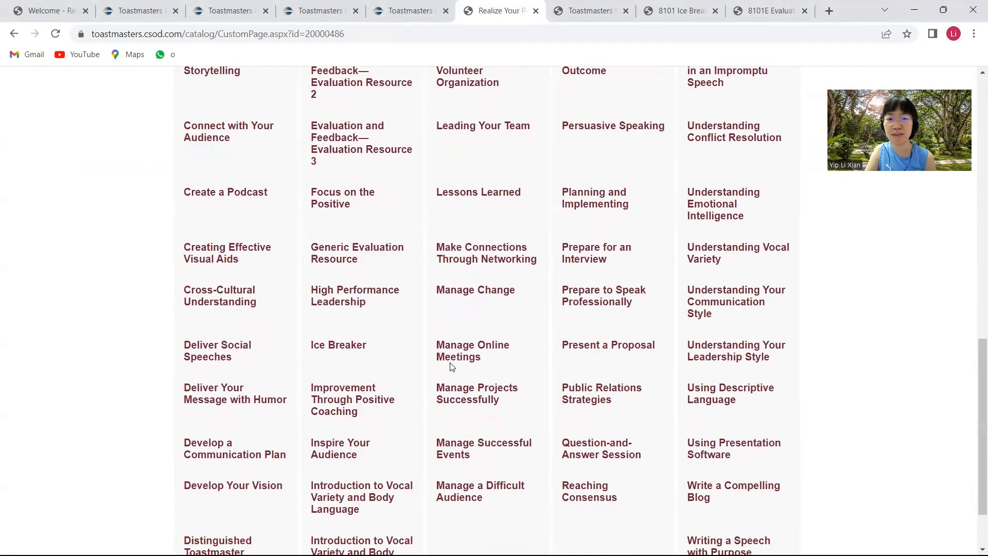
scroll("down", 3)
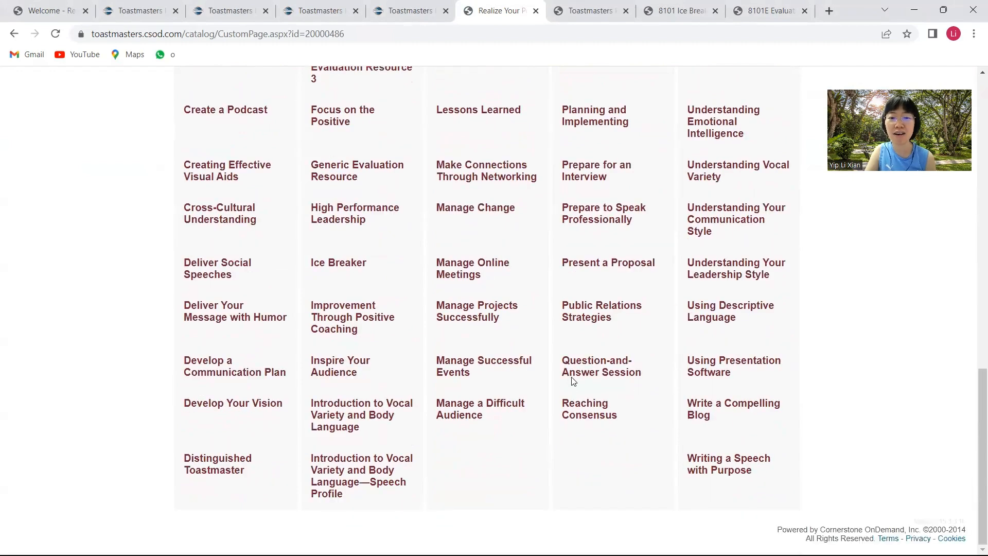
left_click(600, 365)
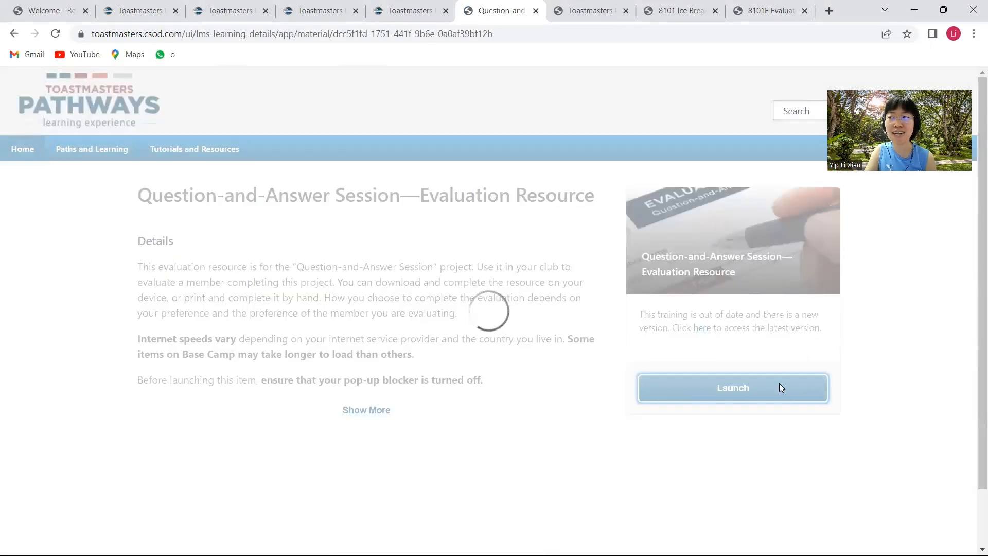
- Launch and scroll the Question-and-Answer Session evaluation PDF, then return to the Welcome tab
left_click(731, 388)
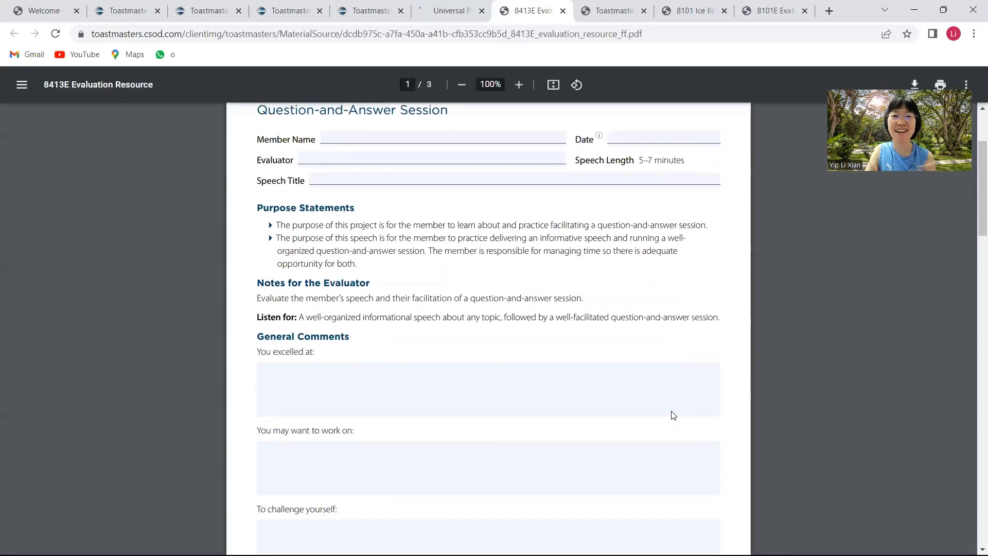
scroll("down", 3)
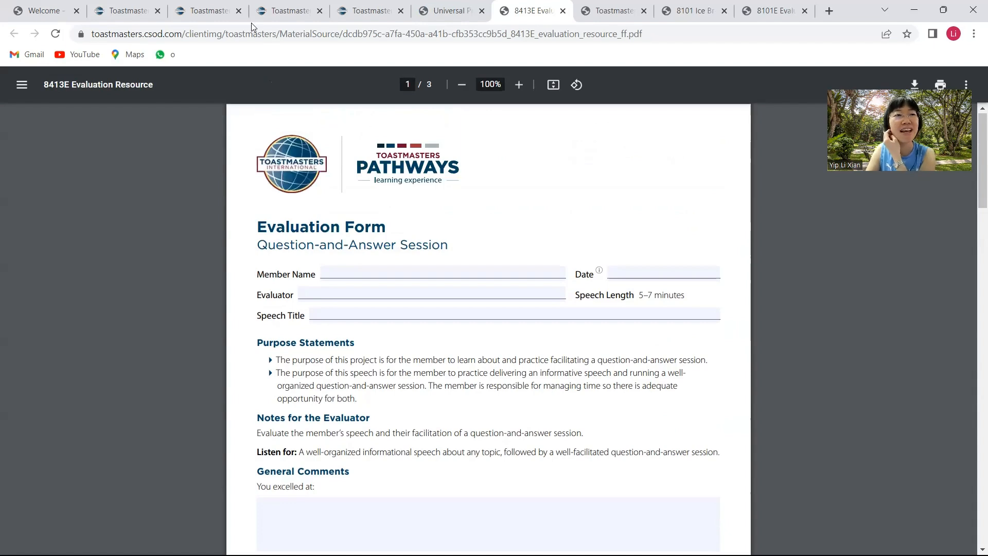
left_click(41, 10)
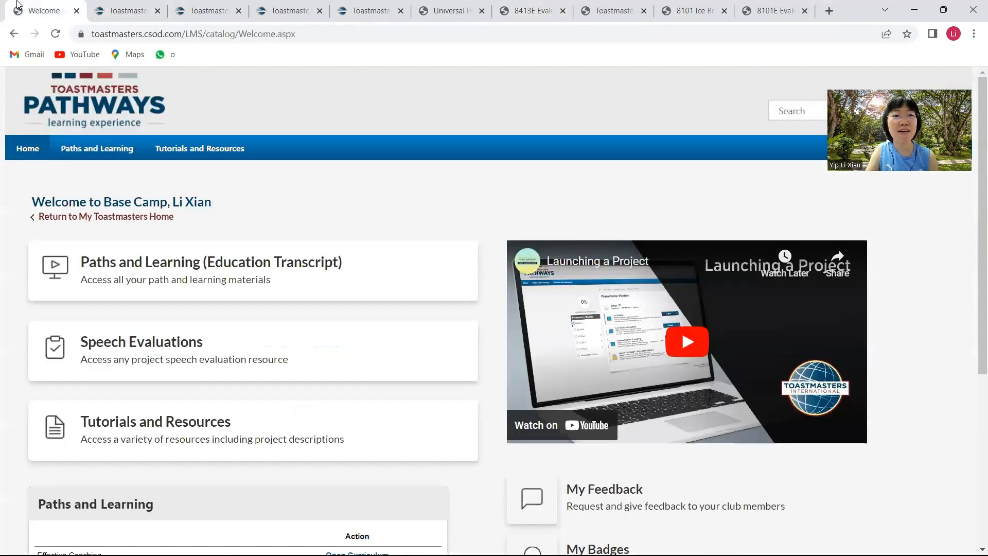
- Go through Paths and Learning to the Engaging Humor curriculum and show its Level 2 projects
left_click(210, 261)
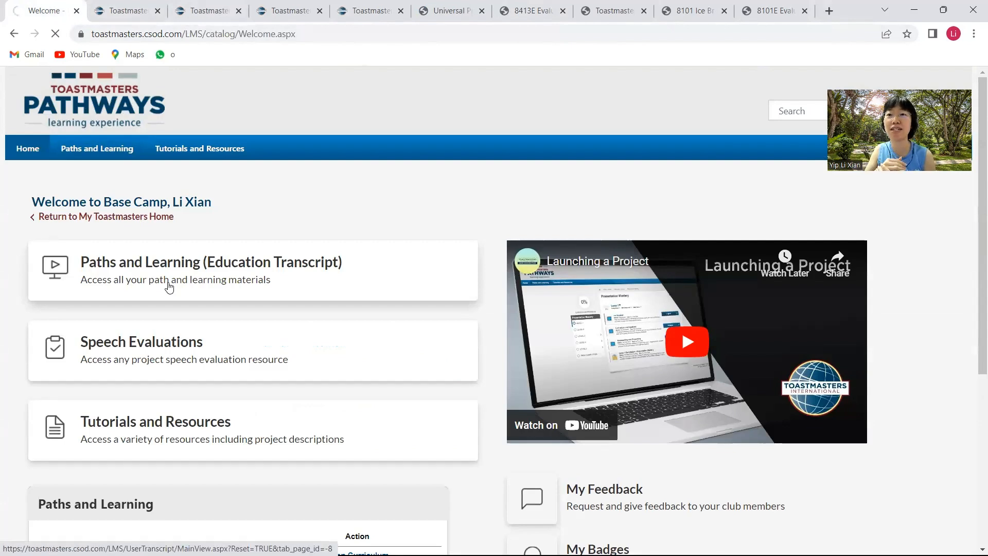
left_click(210, 262)
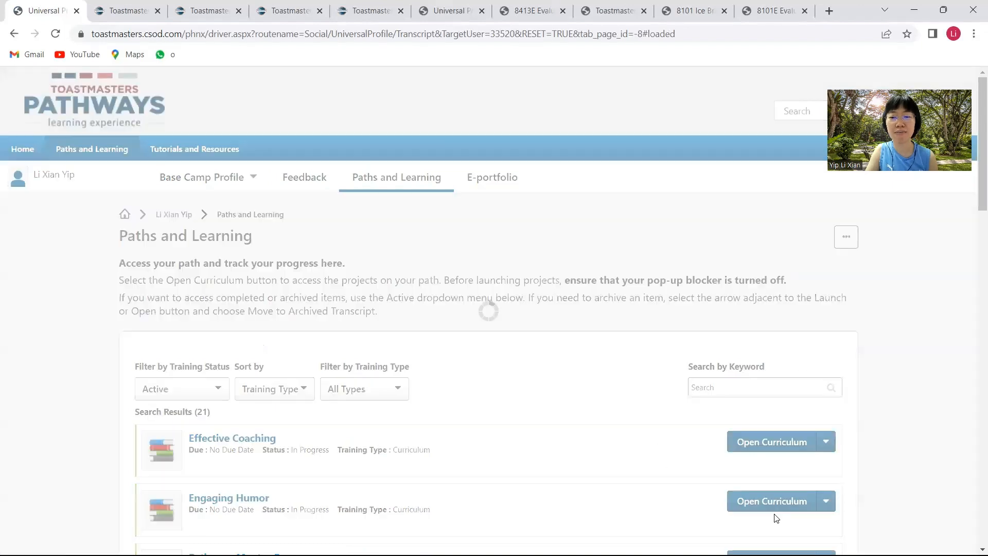
left_click(771, 500)
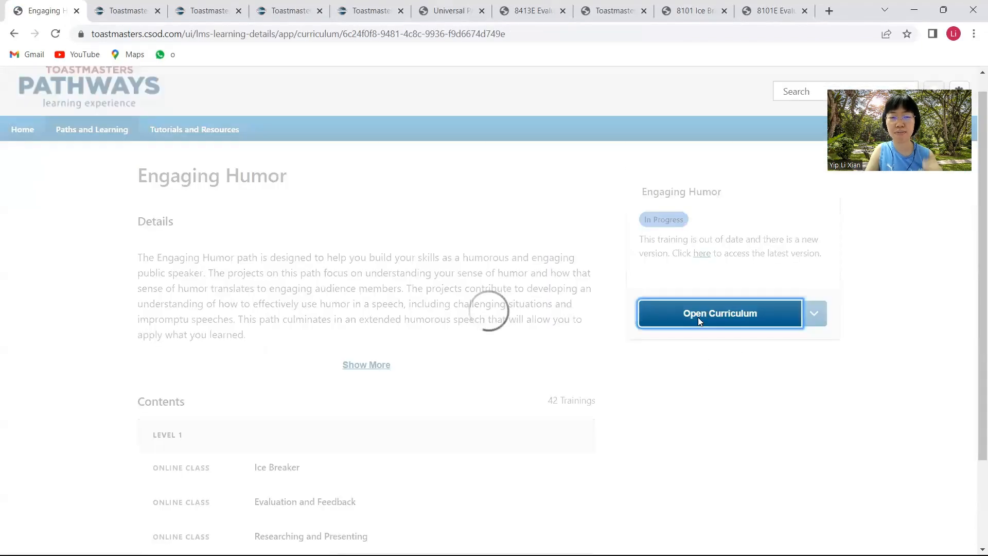
left_click(720, 313)
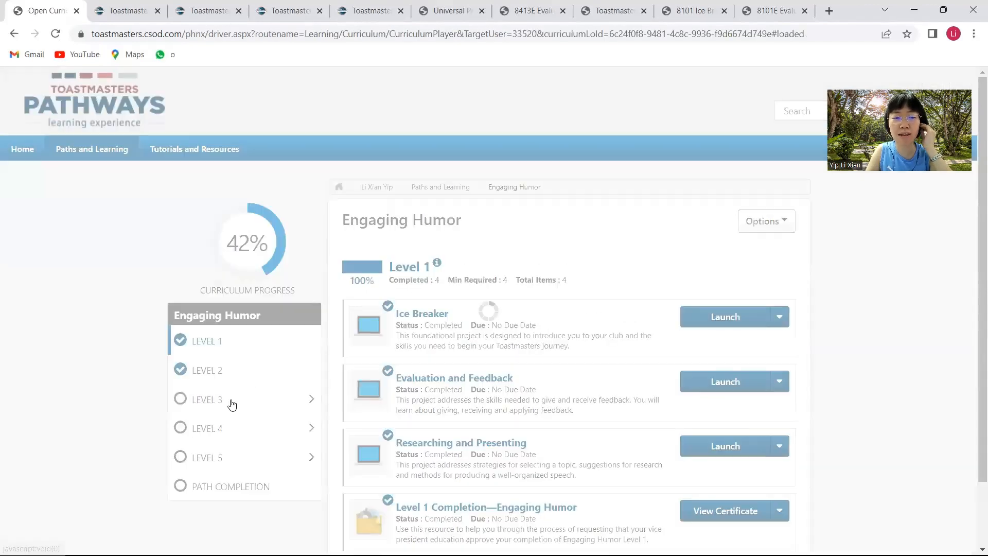
left_click(205, 399)
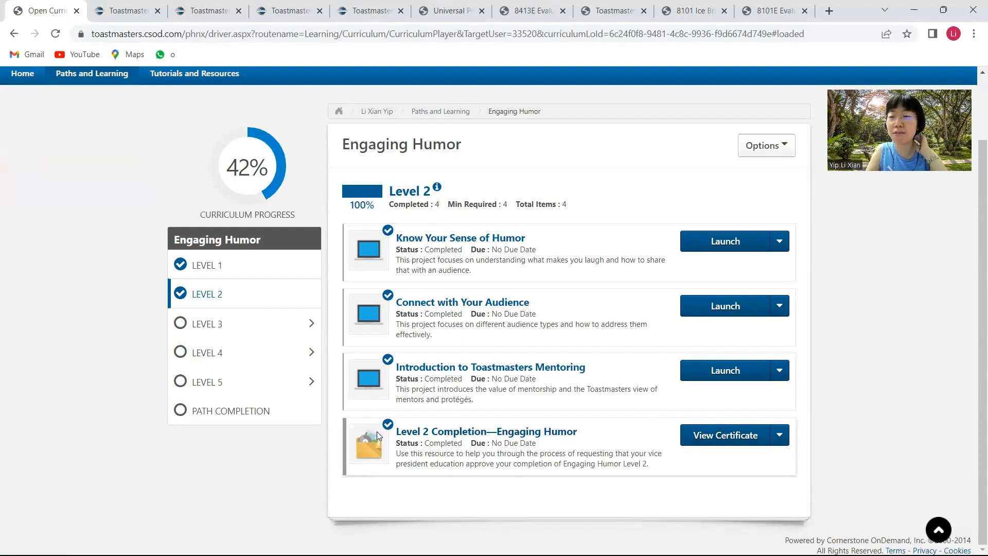
mouse_move(384, 437)
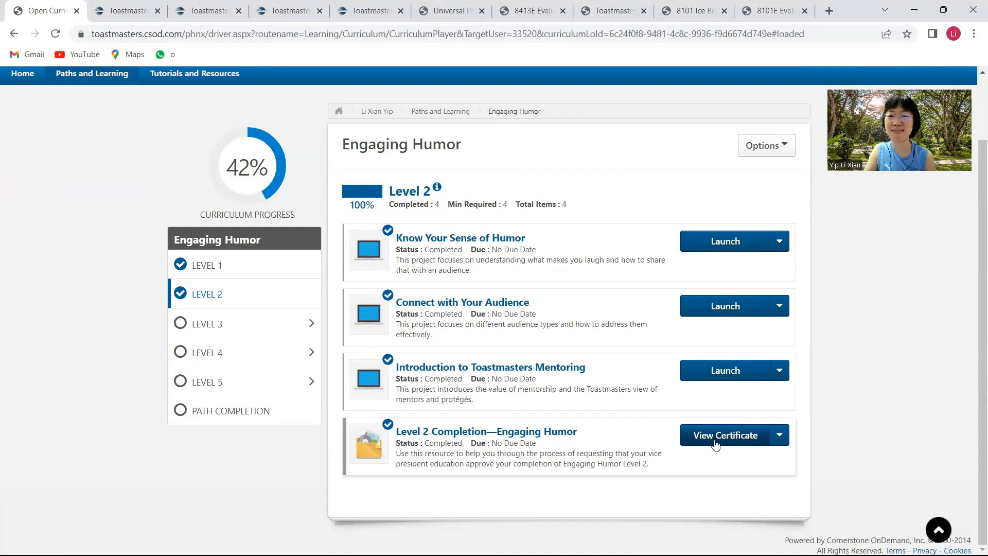
left_click(724, 435)
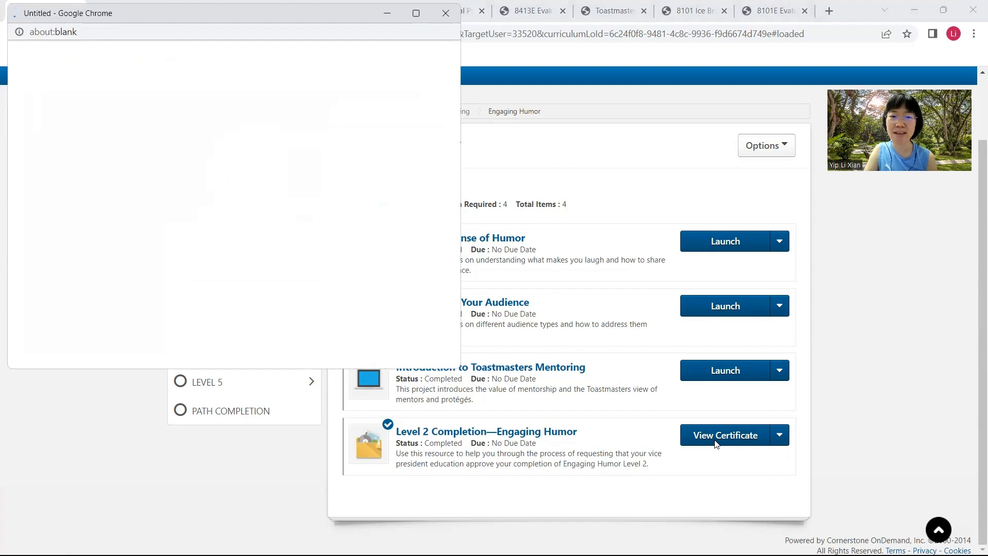
left_click(724, 434)
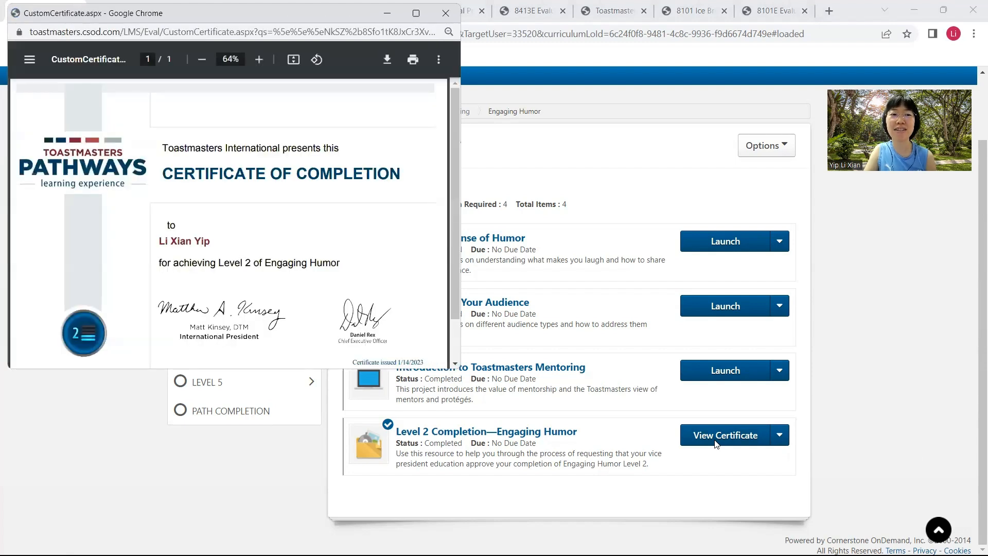
mouse_move(223, 246)
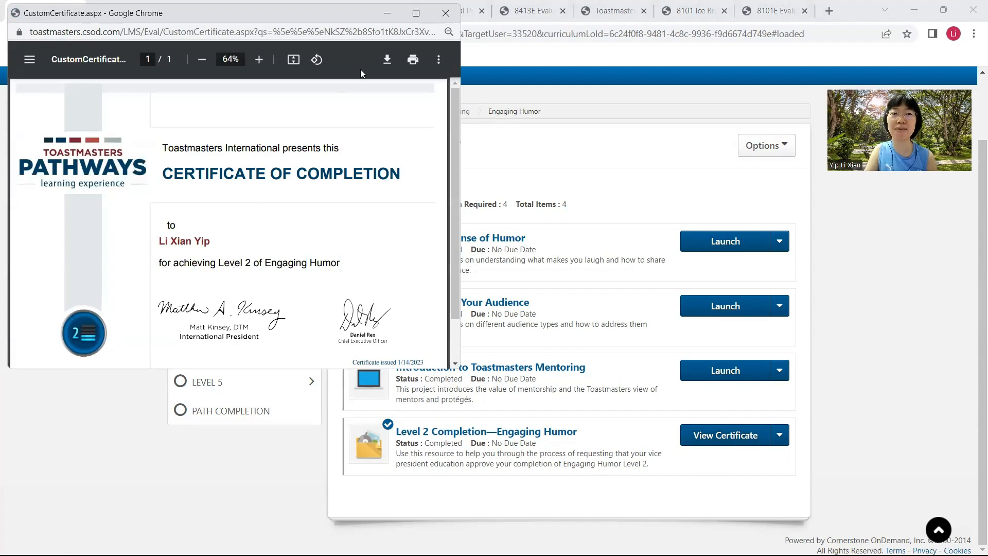
left_click(415, 13)
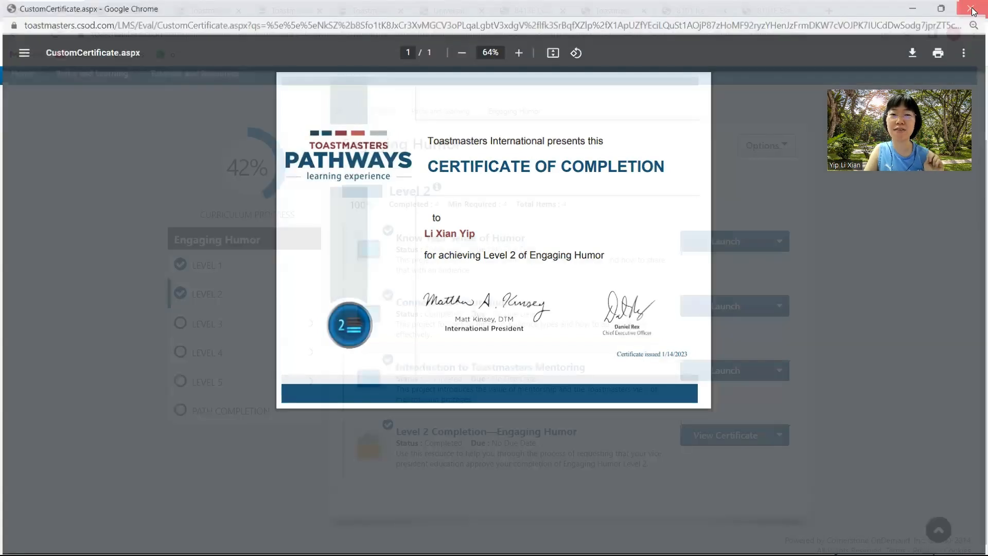
left_click(972, 8)
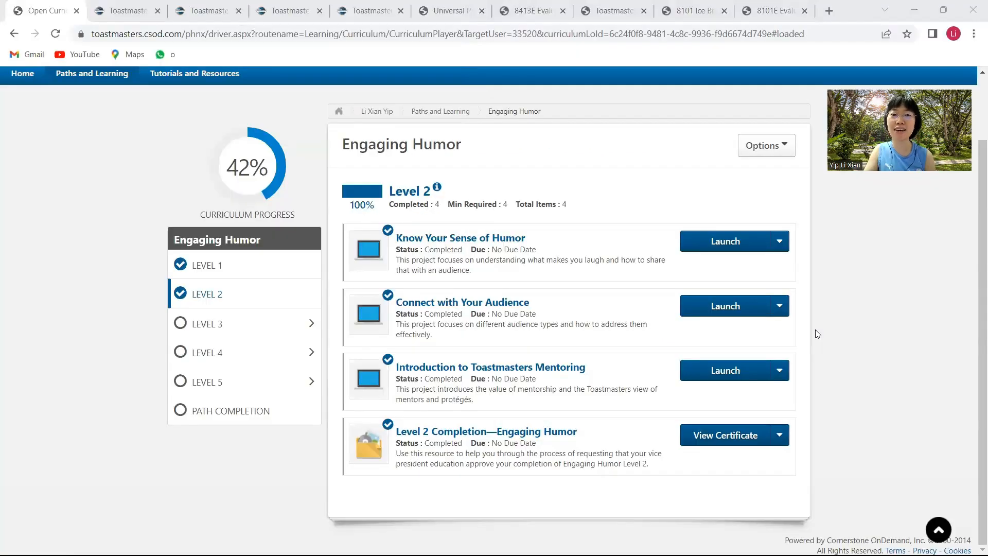